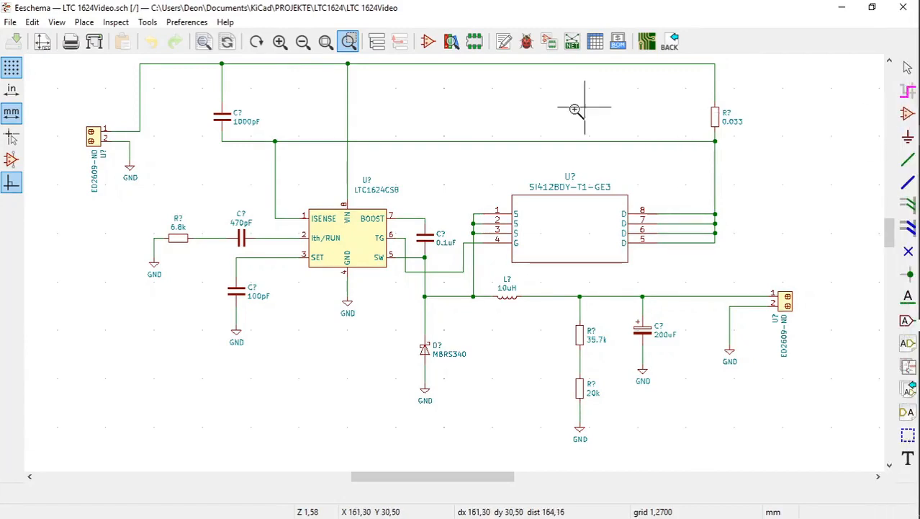
mouse_move(249, 159)
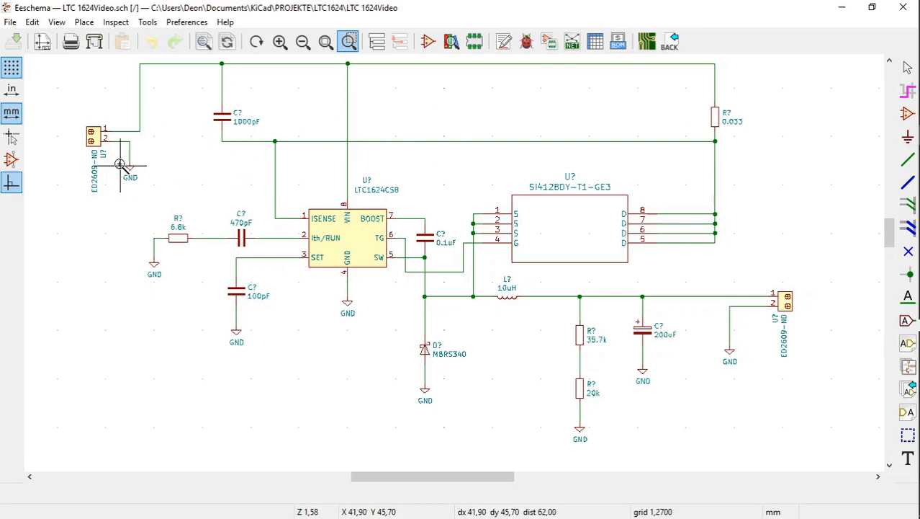
mouse_move(118, 164)
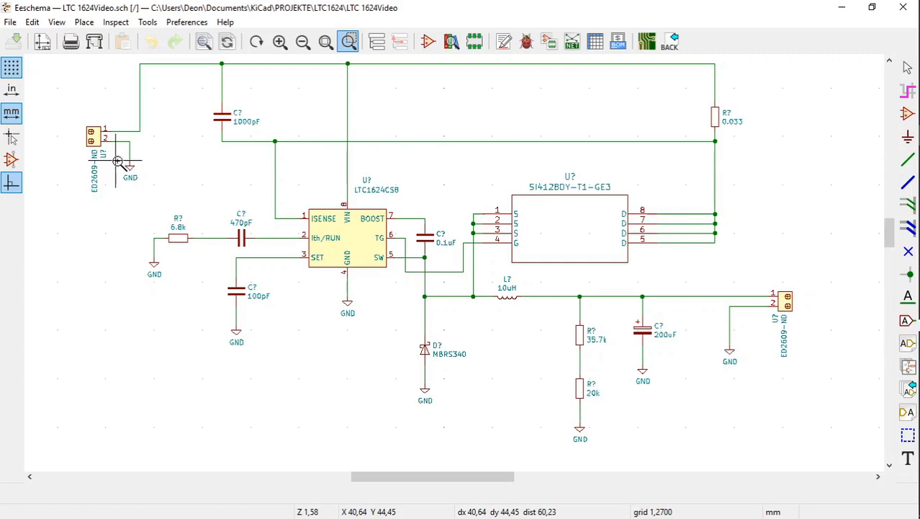
mouse_move(164, 161)
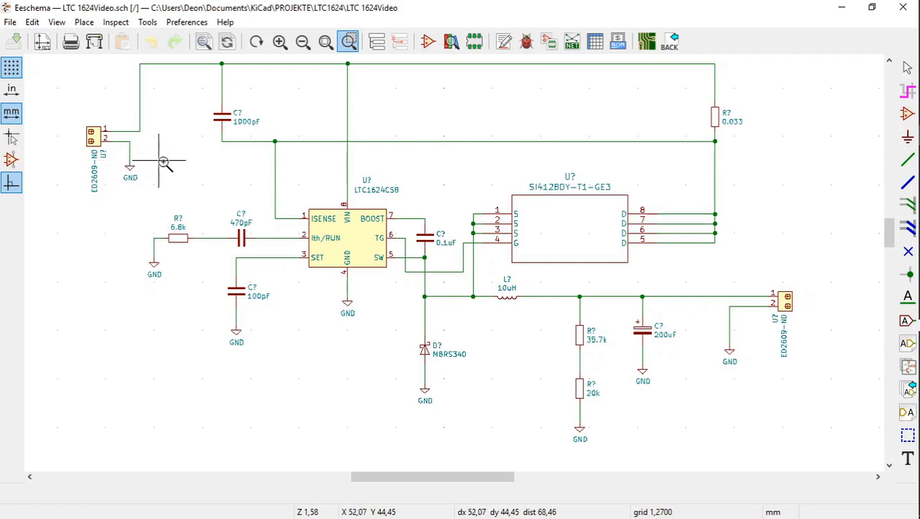
mouse_move(230, 132)
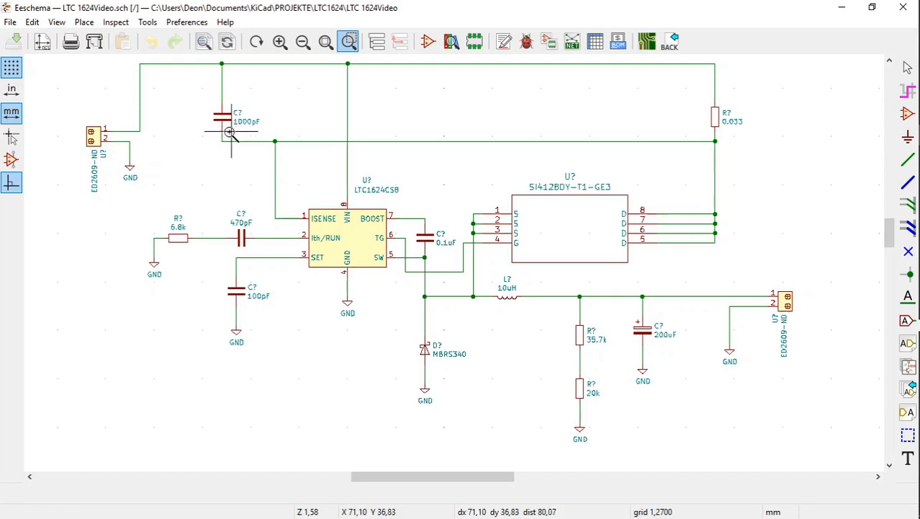
mouse_move(209, 234)
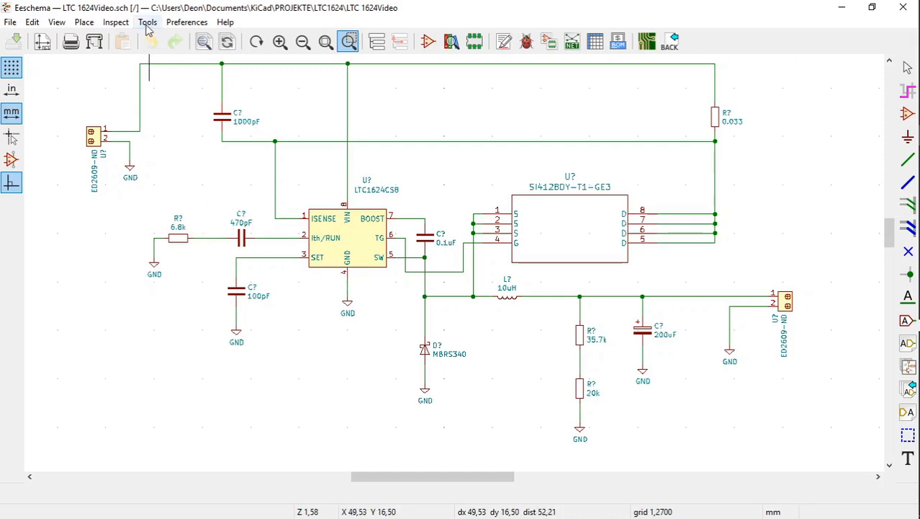
Show the Tools menu of the schematic editor
click(147, 21)
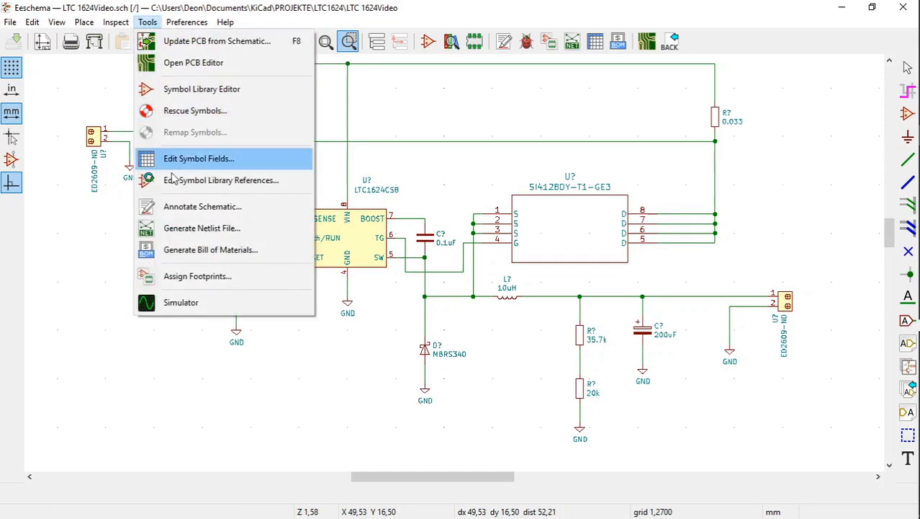
mouse_move(202, 206)
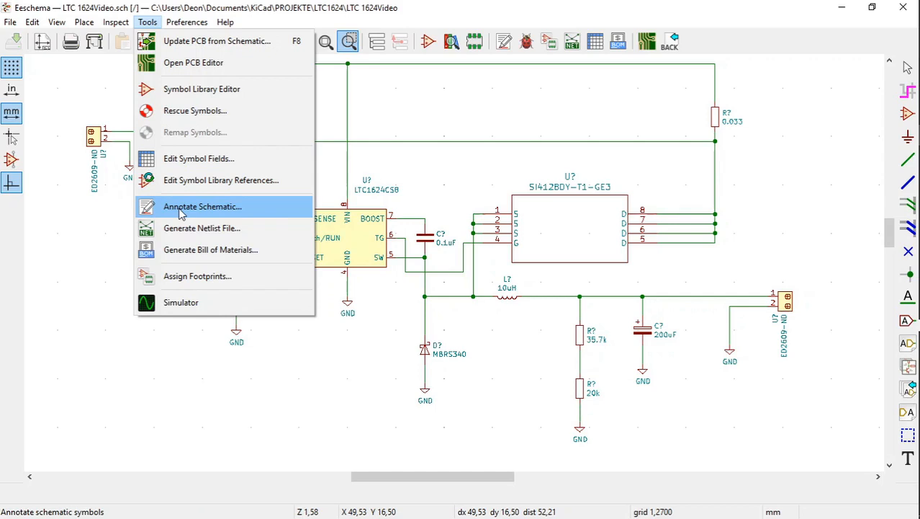
Annotate the schematic with default options, giving components designators like U2, R1–R4, C1–C5
click(201, 206)
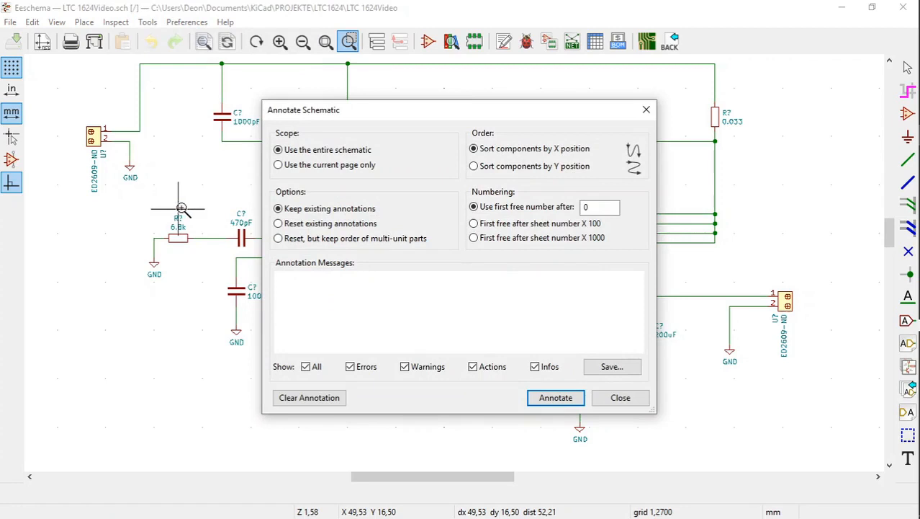
mouse_move(250, 194)
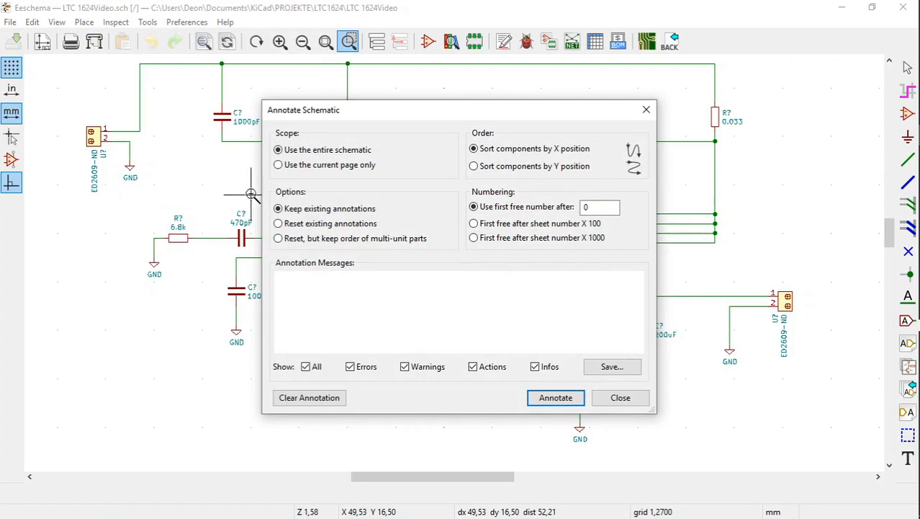
mouse_move(327, 184)
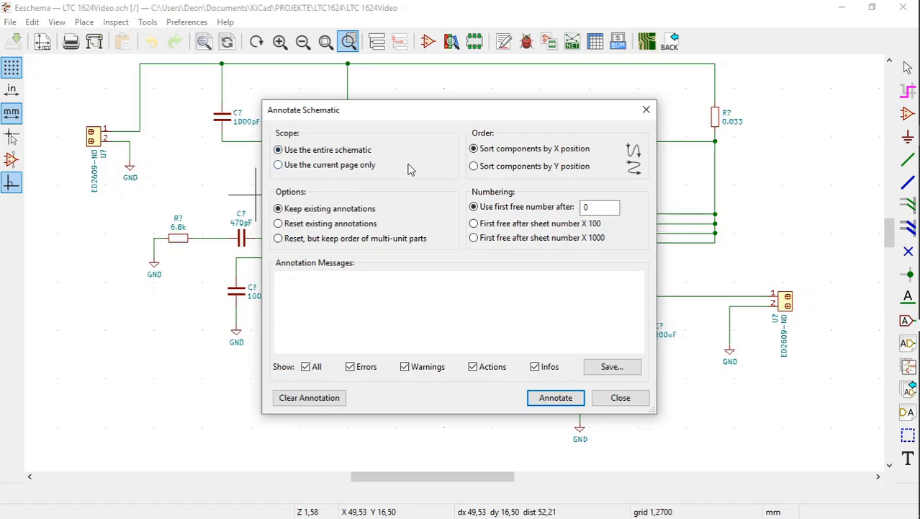
mouse_move(422, 189)
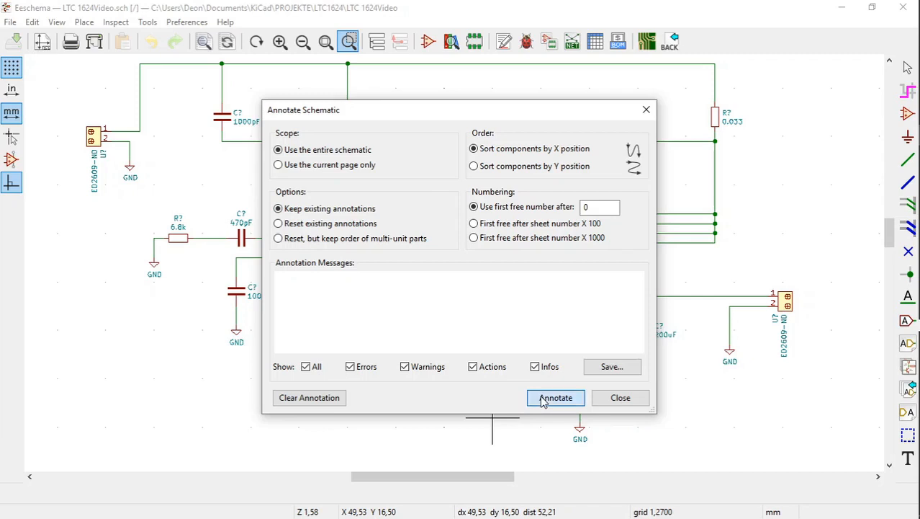
click(556, 398)
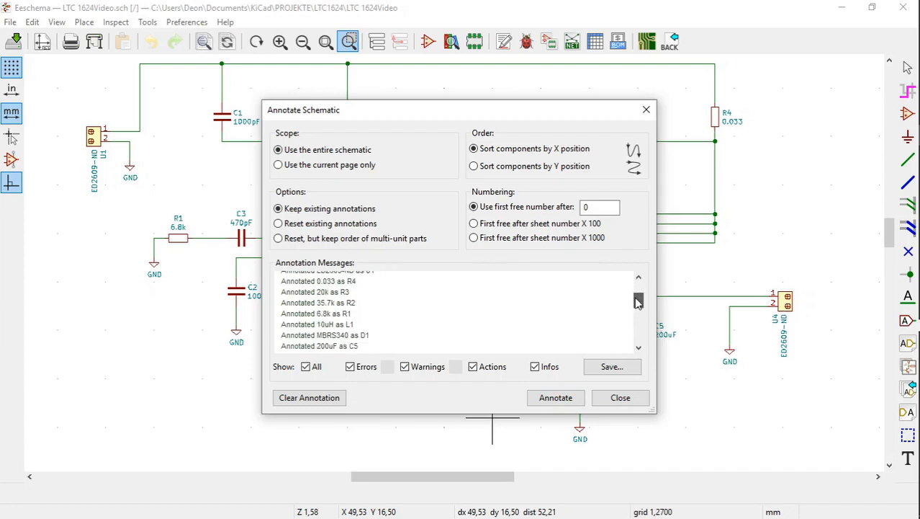
scroll(down, 3)
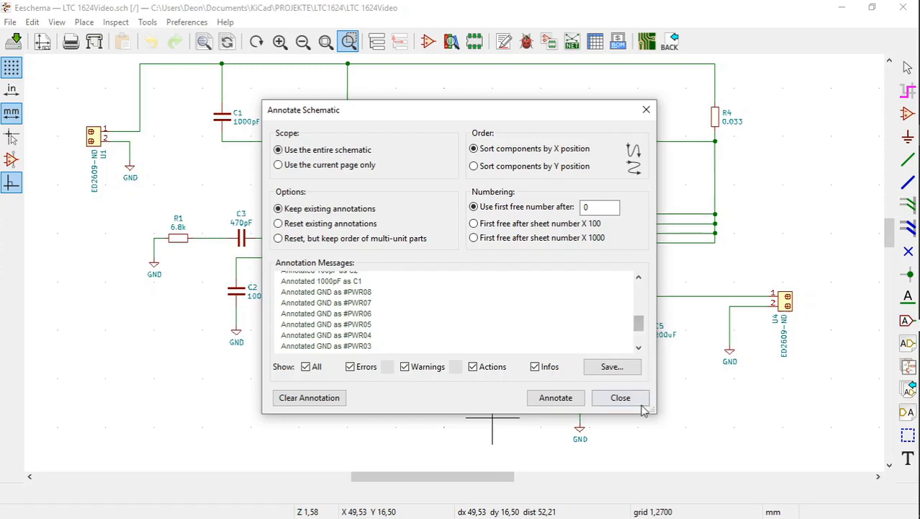
click(619, 397)
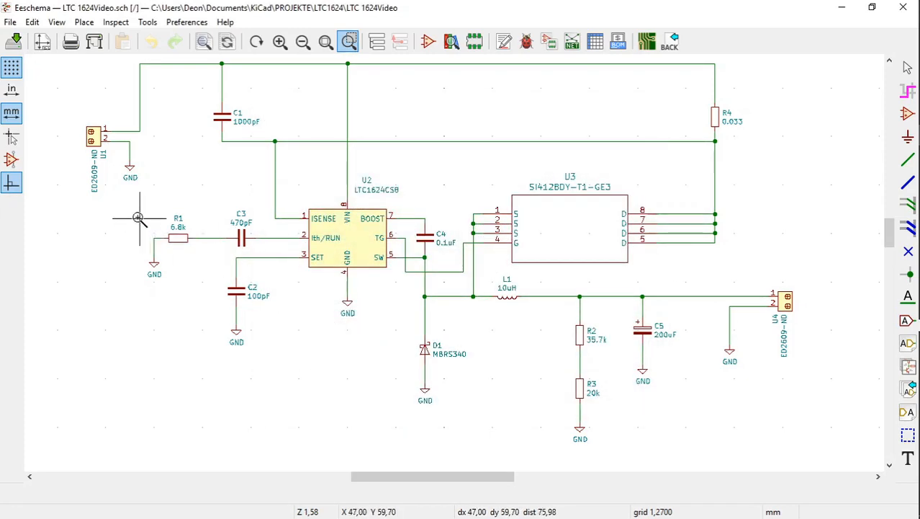
mouse_move(121, 196)
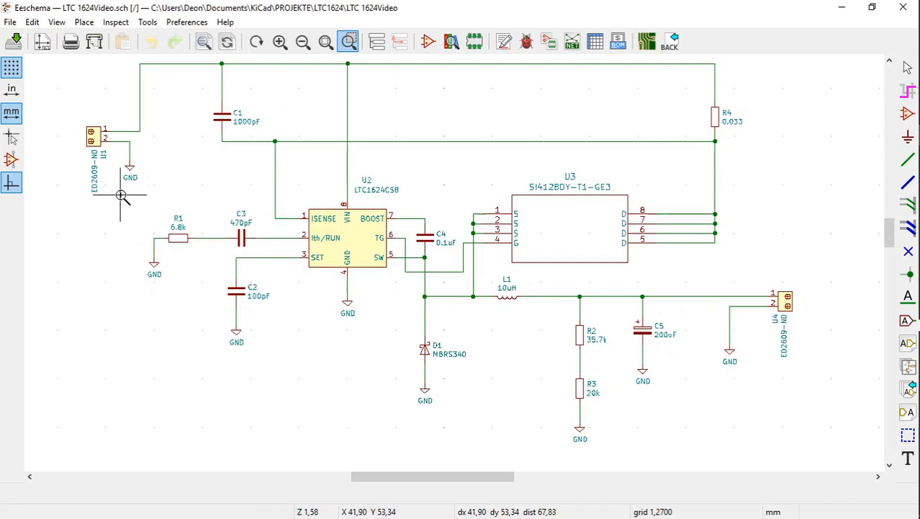
mouse_move(121, 184)
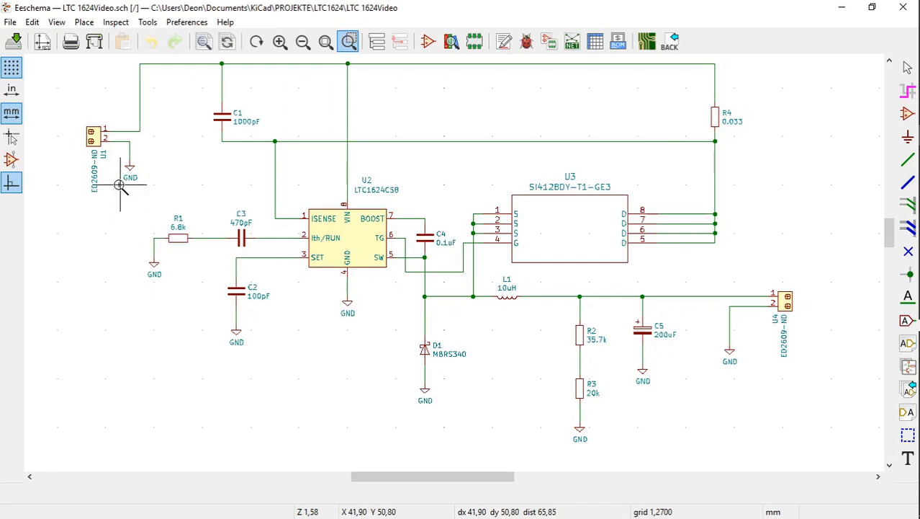
mouse_move(118, 181)
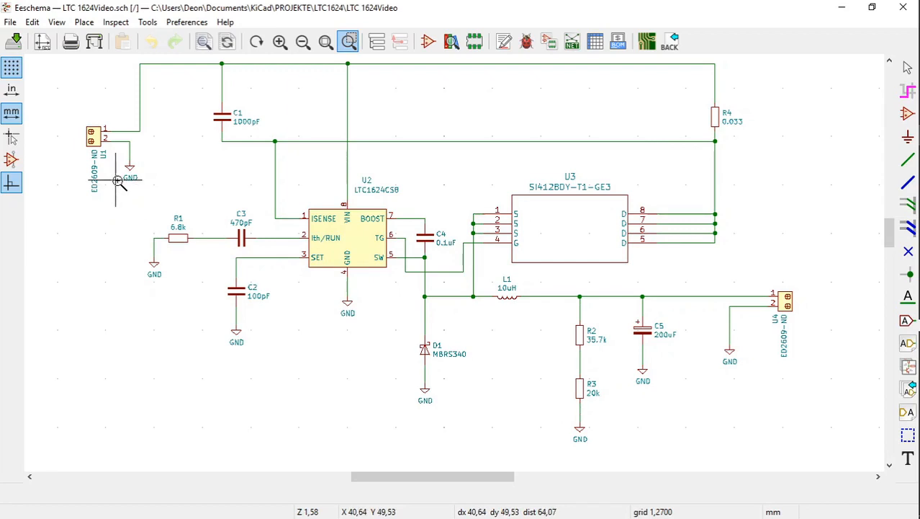
mouse_move(209, 153)
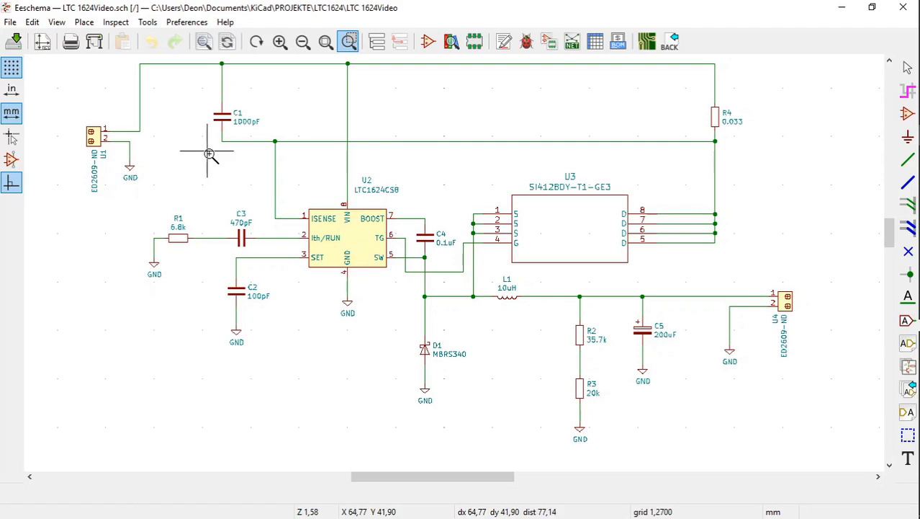
mouse_move(228, 190)
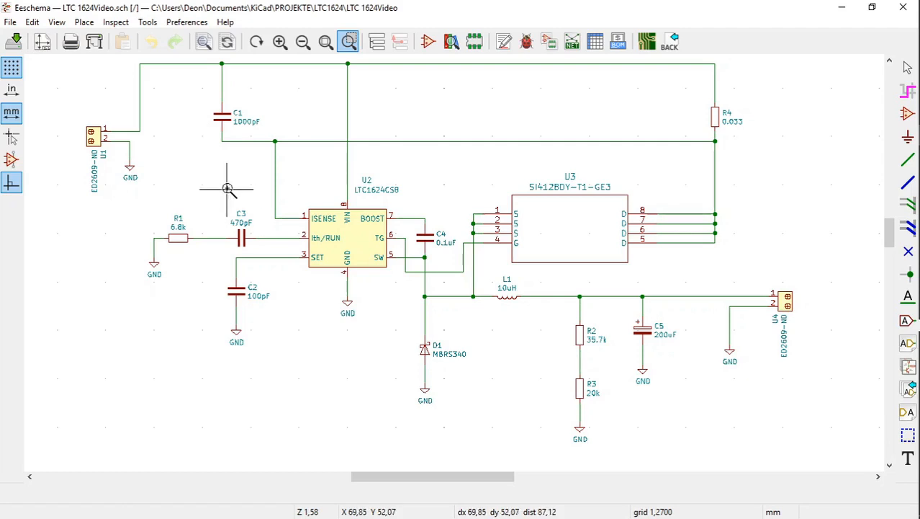
mouse_move(405, 392)
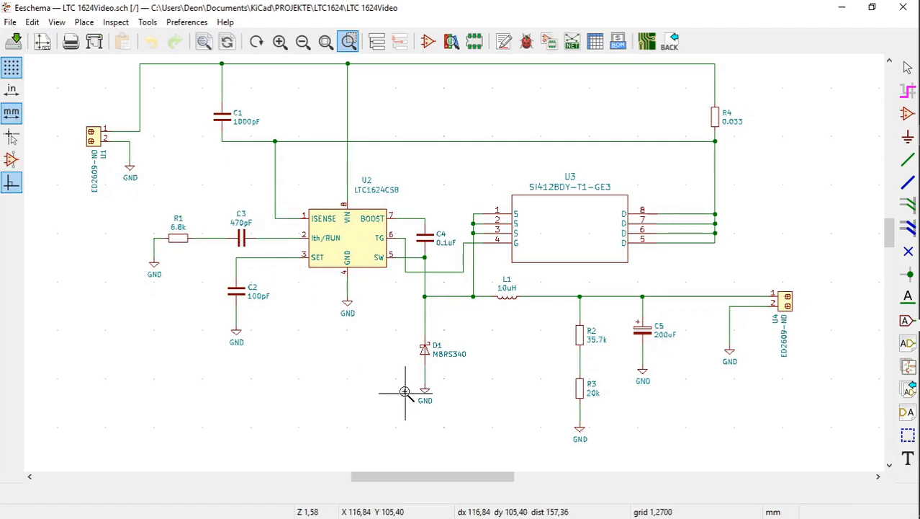
mouse_move(813, 443)
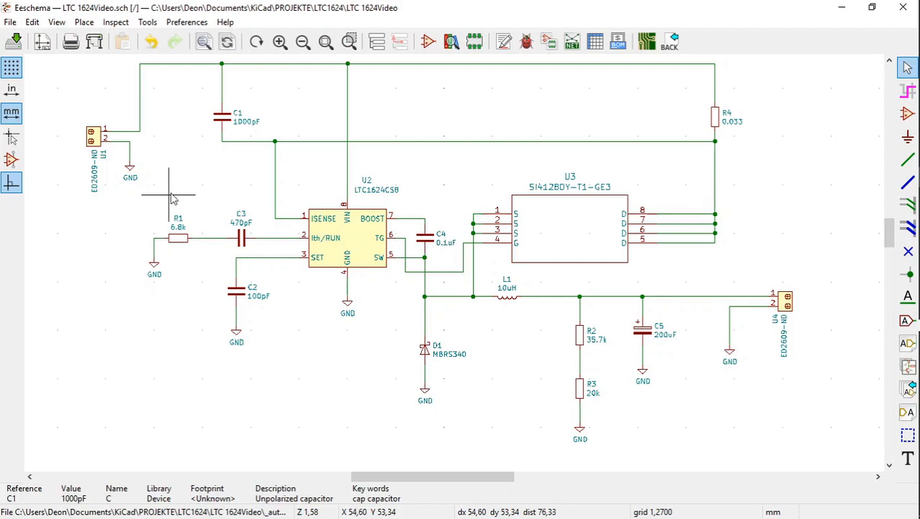
mouse_move(166, 199)
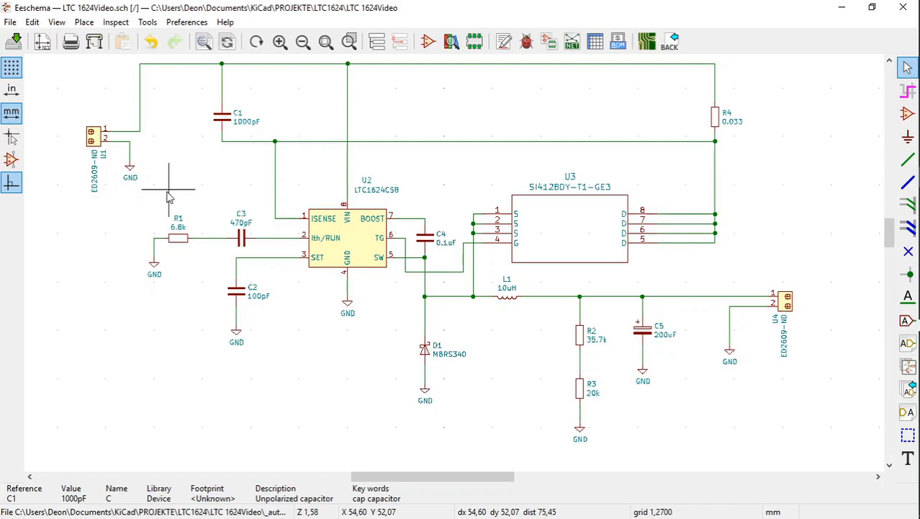
mouse_move(166, 194)
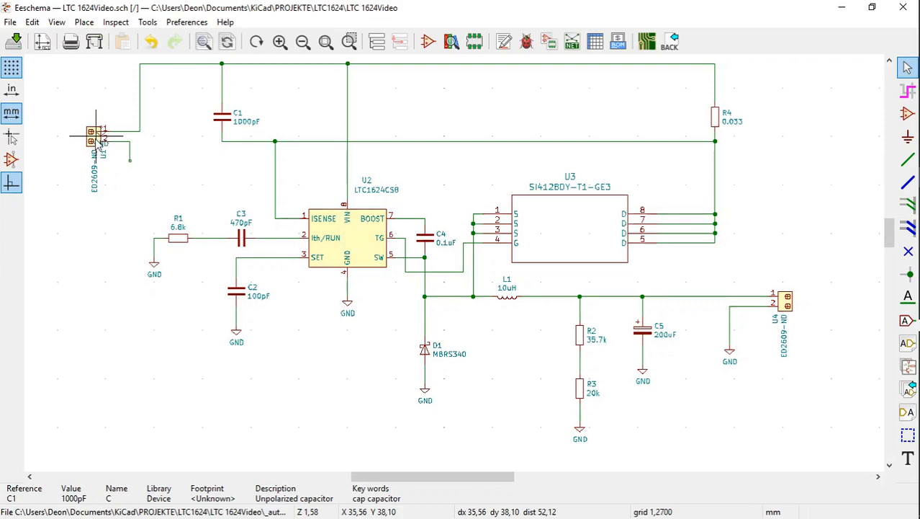
Change the left terminal-block connector's reference from U1 to J1 via Edit Reference
click(98, 137)
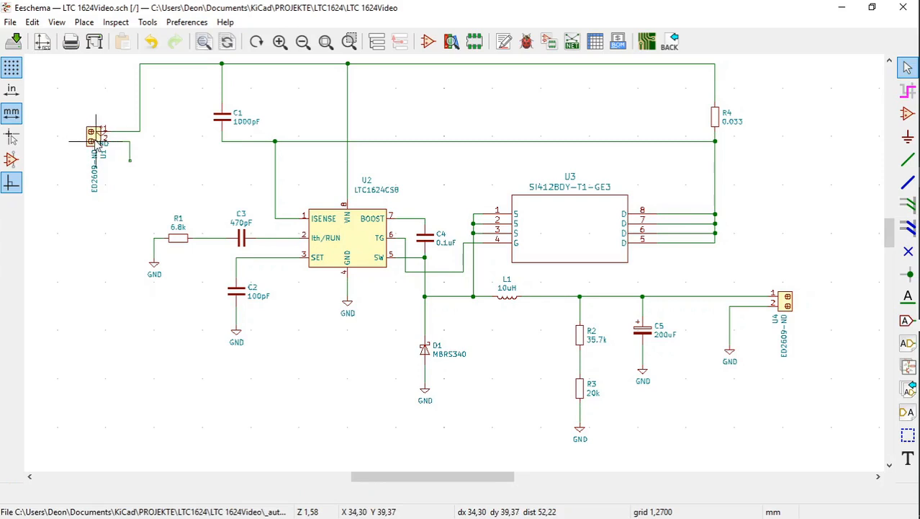
right_click(94, 137)
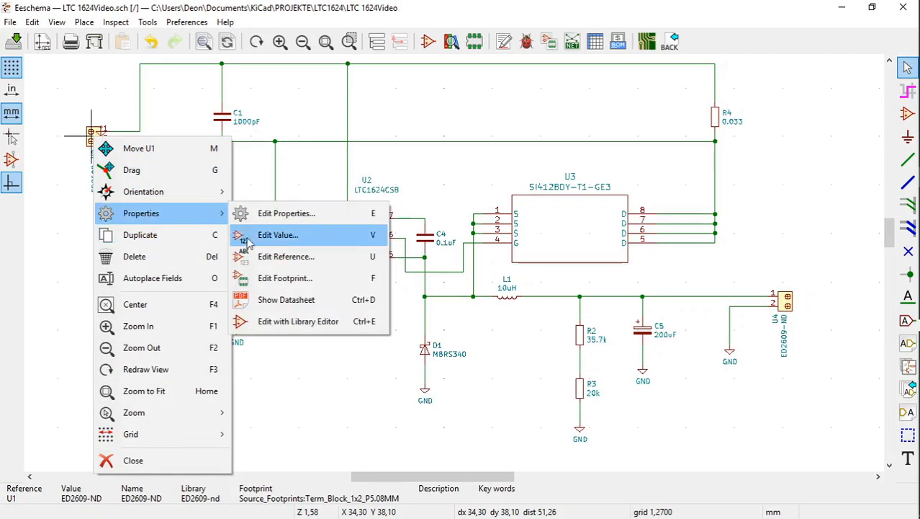
click(285, 257)
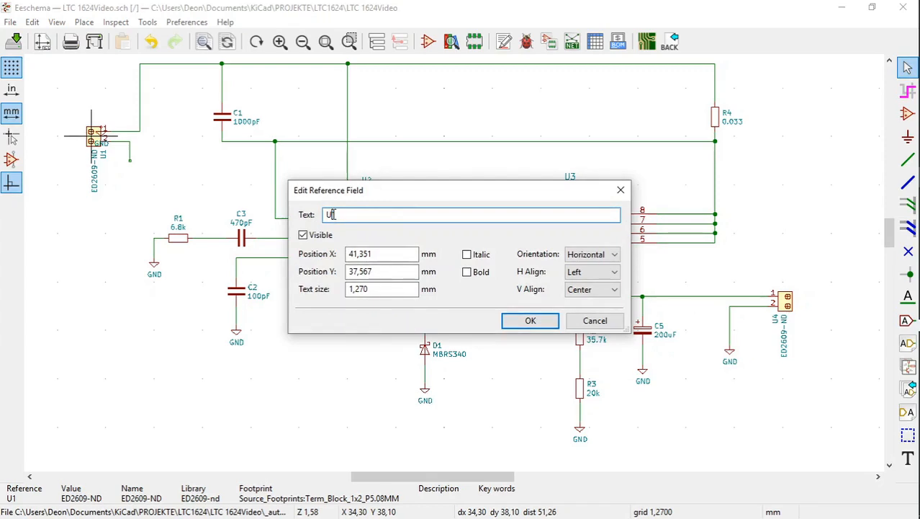
text(J1)
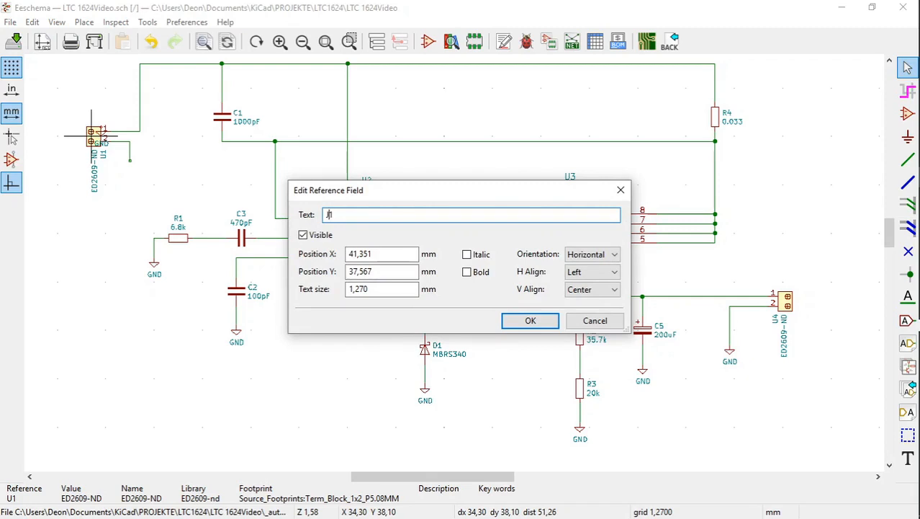
text(1)
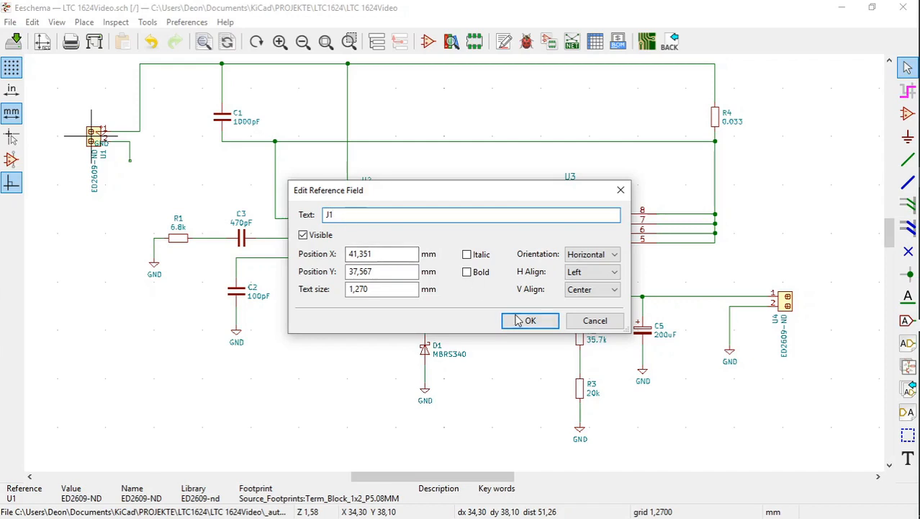
click(530, 320)
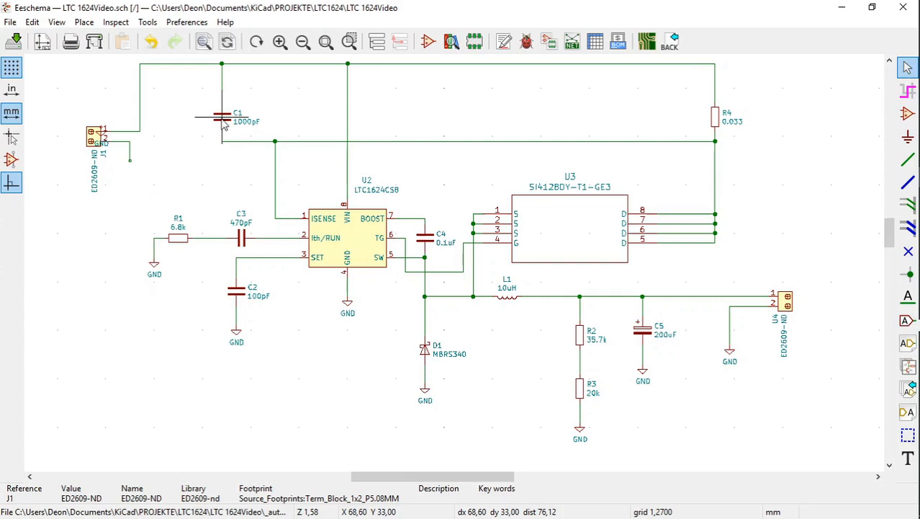
Change the 1000pF capacitor's reference from C1 to C2 via Edit Reference
right_click(223, 118)
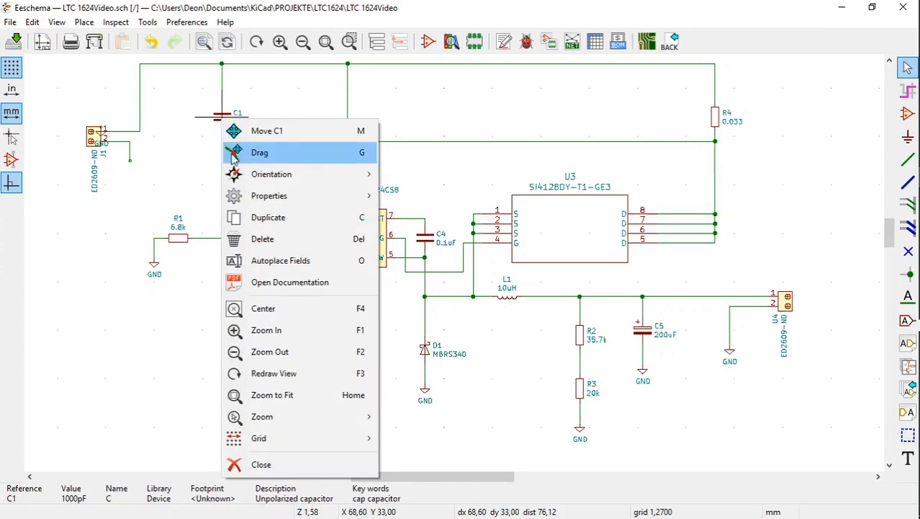
mouse_move(268, 195)
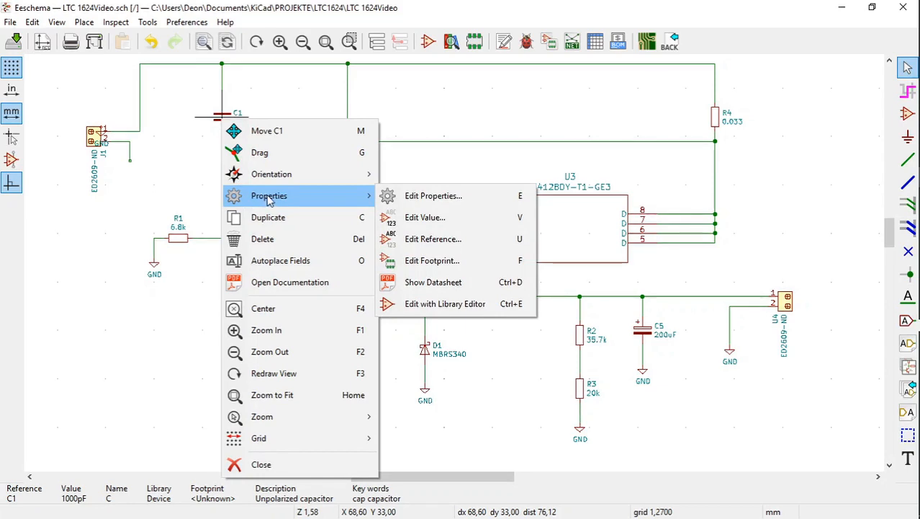
mouse_move(433, 239)
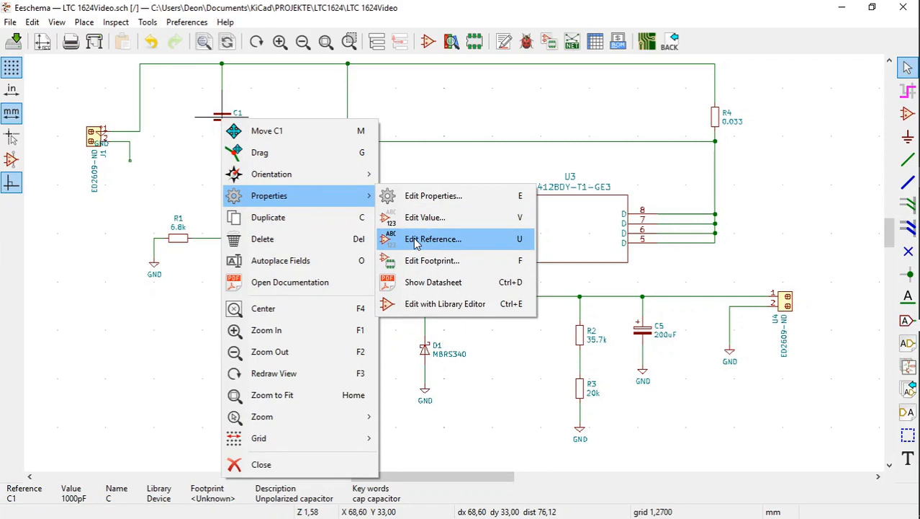
click(432, 239)
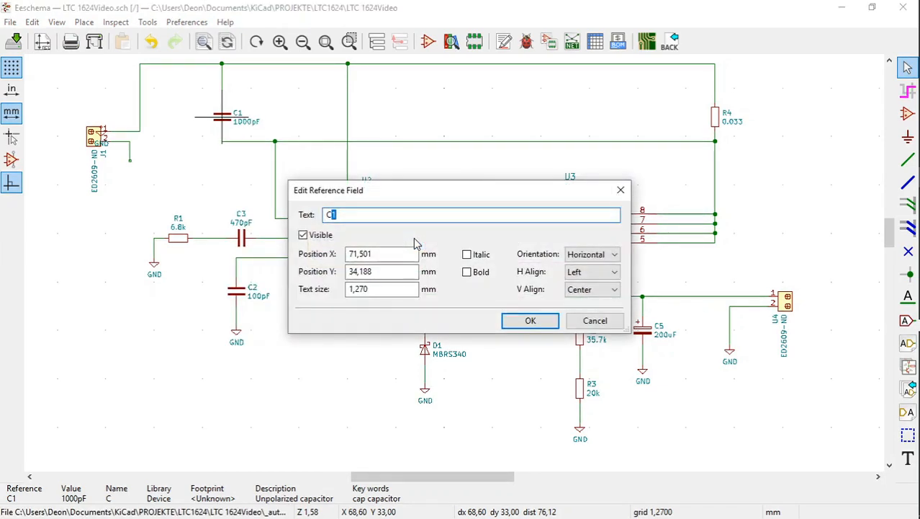
mouse_move(389, 215)
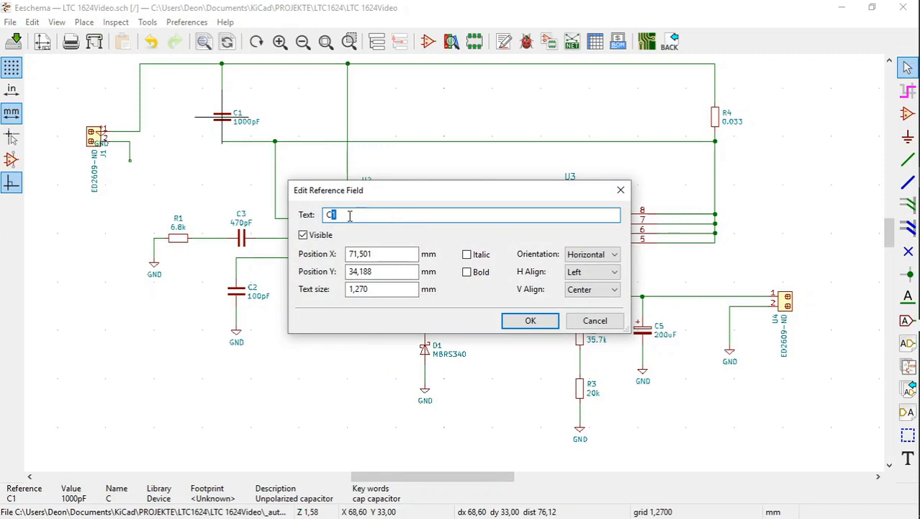
key(BackSpace)
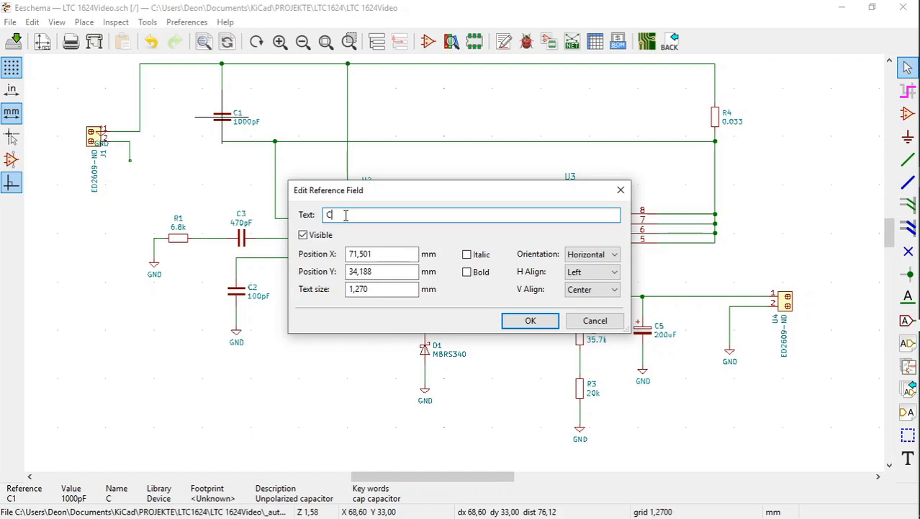
text(2)
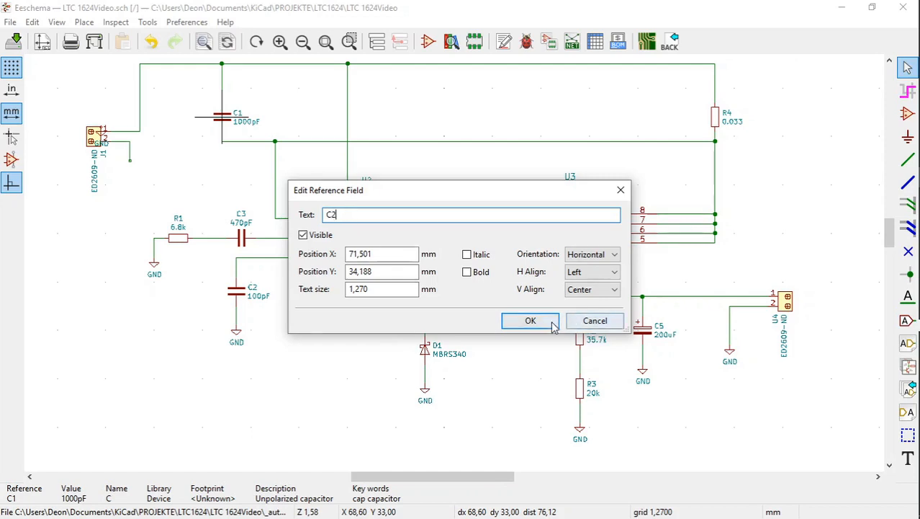
click(530, 320)
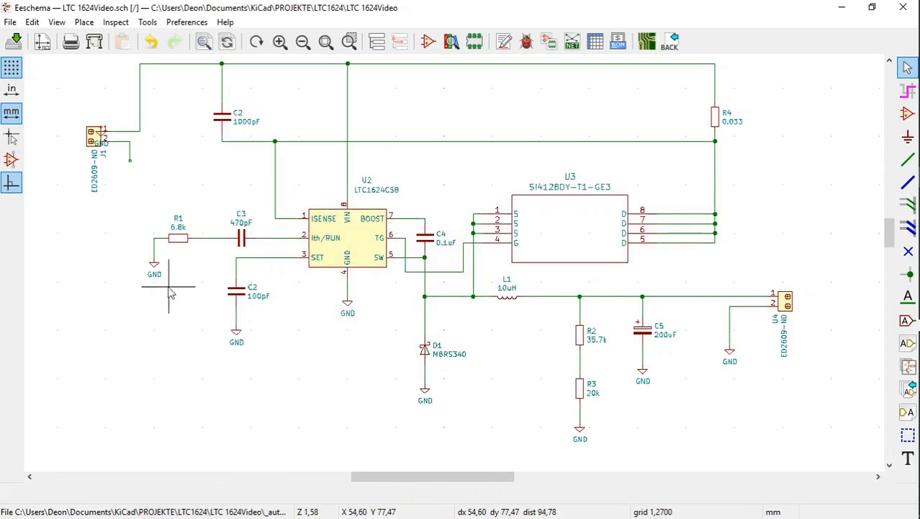
mouse_move(201, 322)
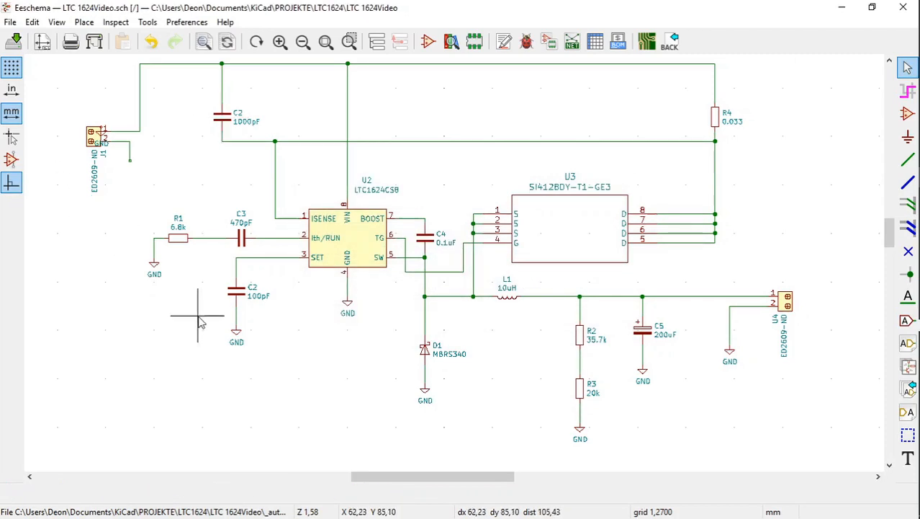
mouse_move(222, 320)
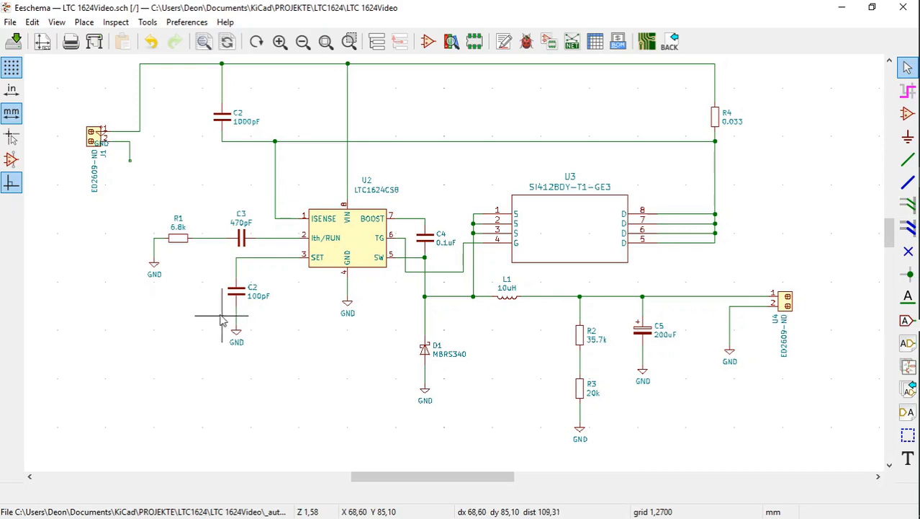
mouse_move(237, 306)
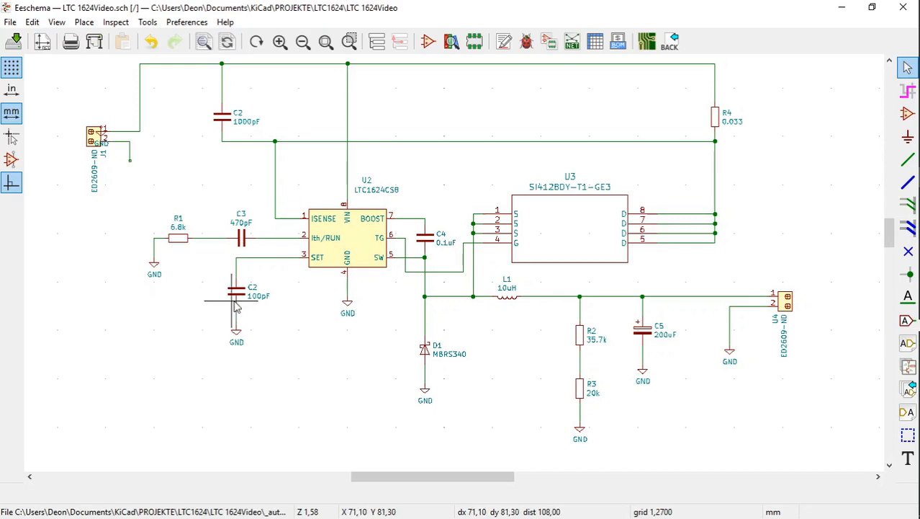
mouse_move(237, 302)
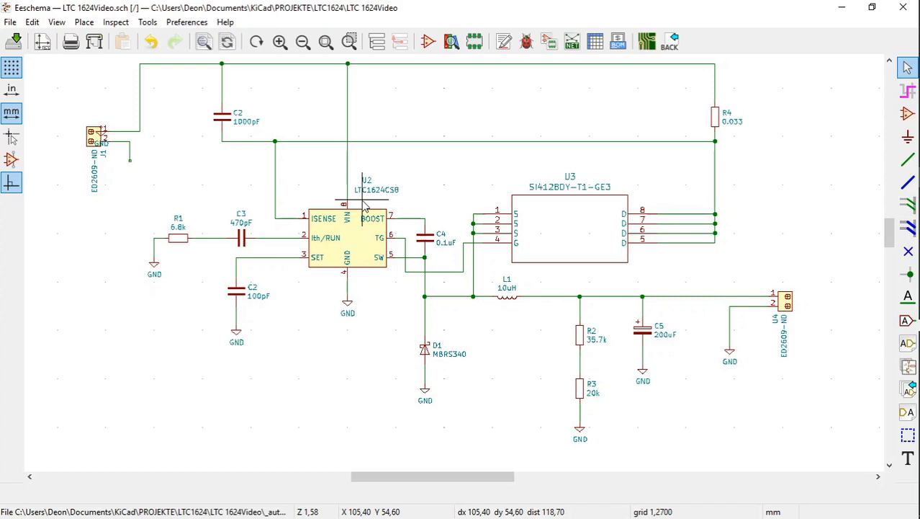
mouse_move(582, 204)
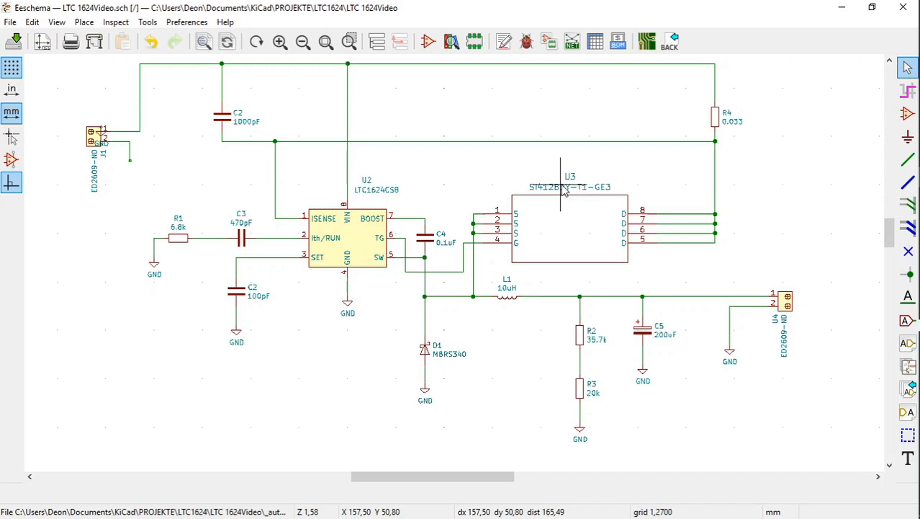
mouse_move(763, 252)
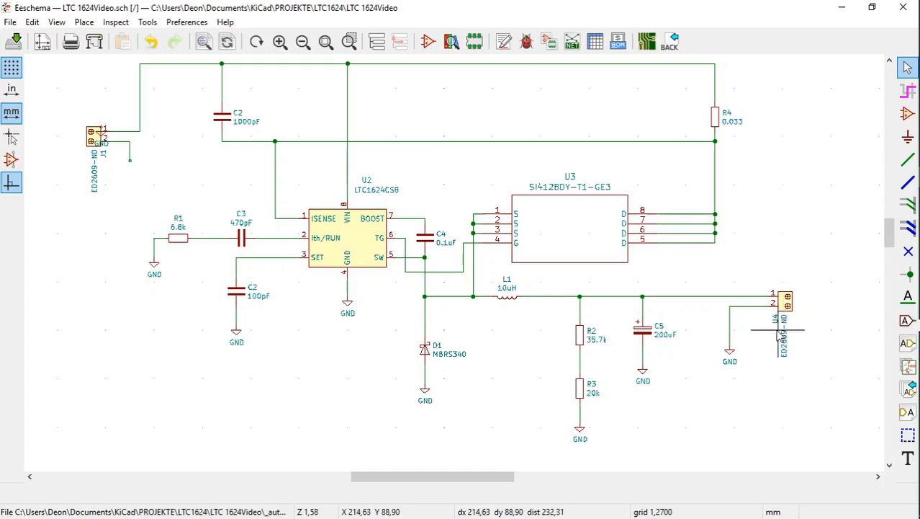
mouse_move(776, 330)
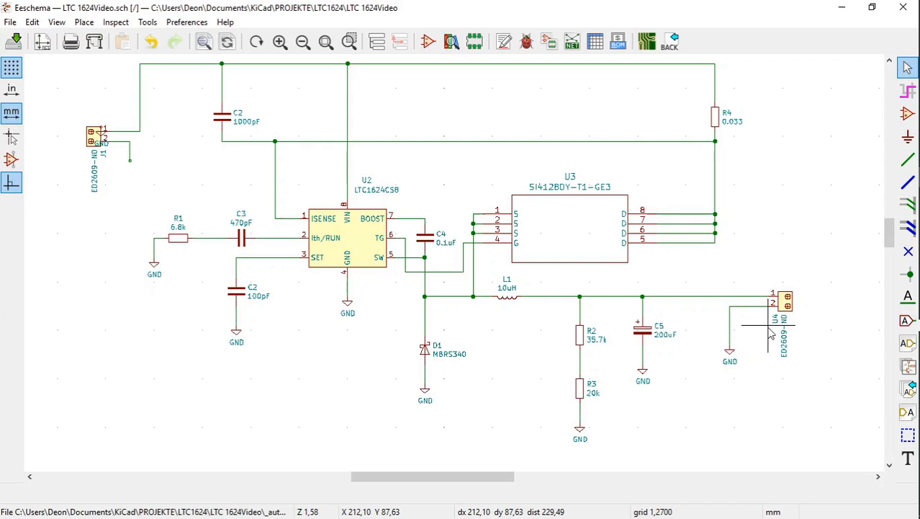
mouse_move(882, 86)
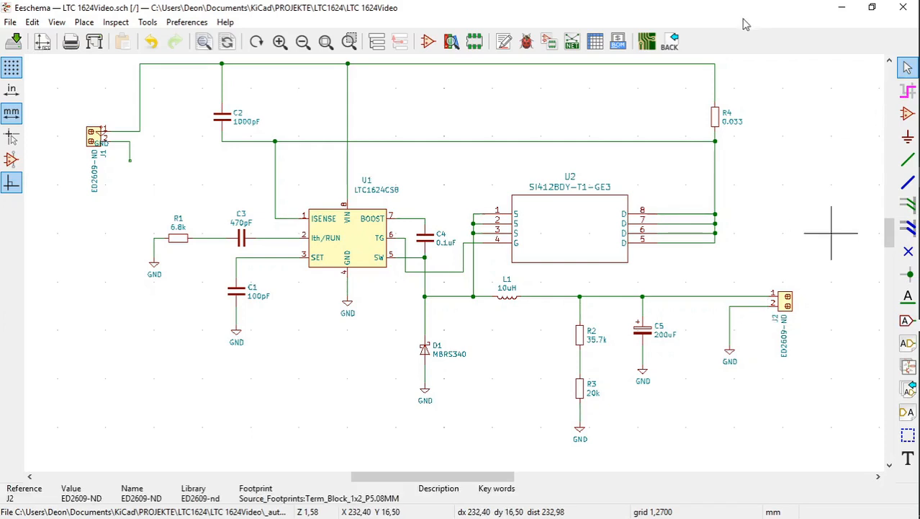
mouse_move(276, 334)
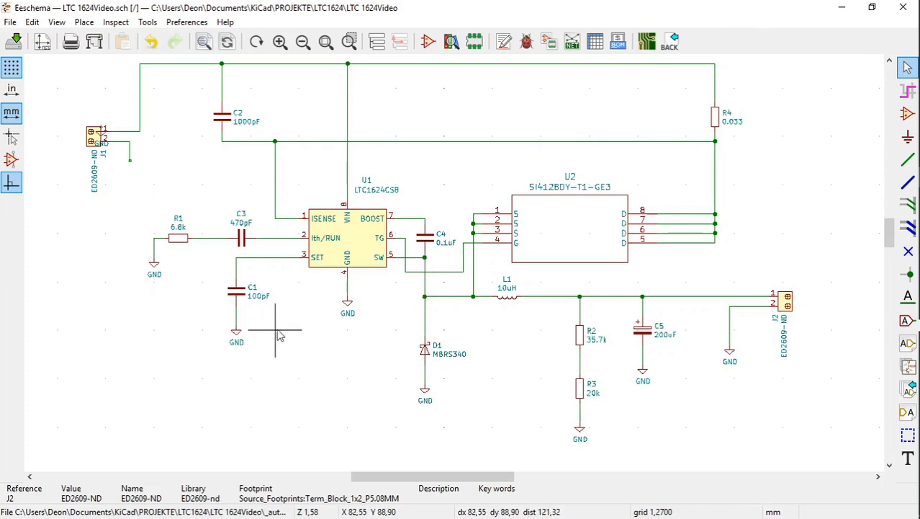
mouse_move(184, 299)
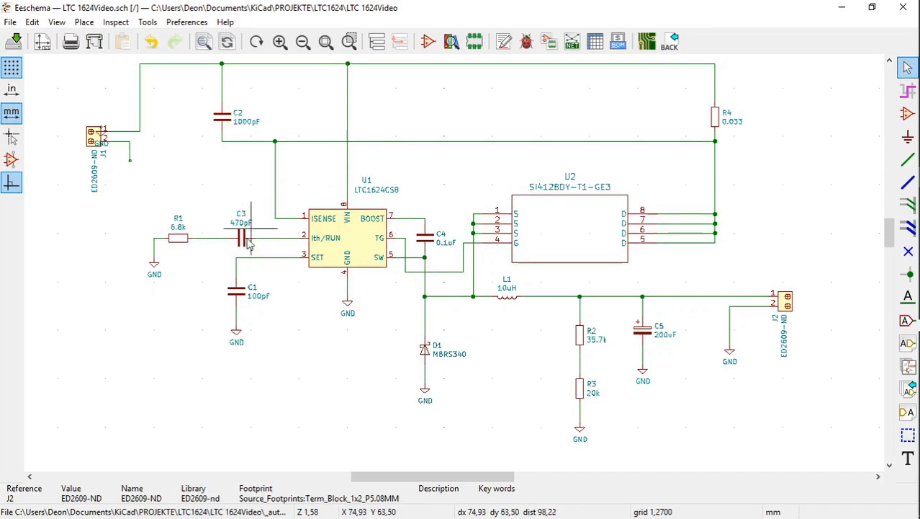
mouse_move(677, 209)
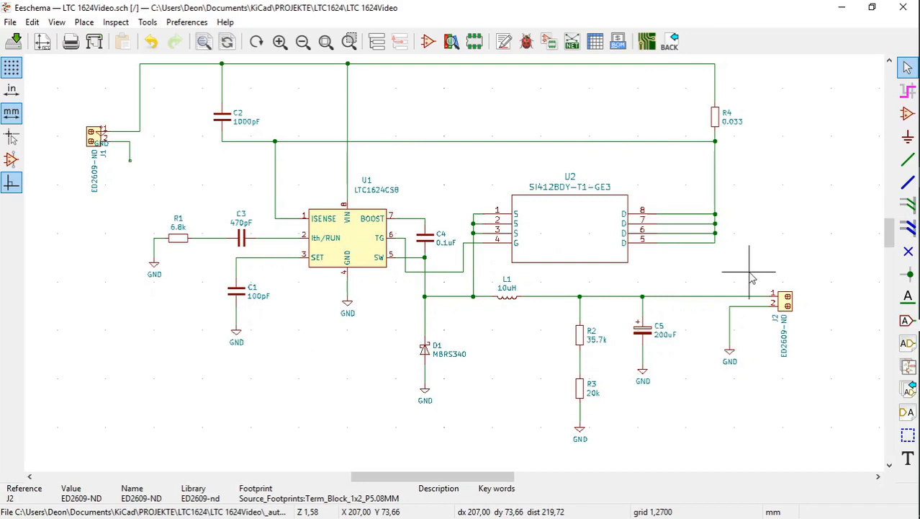
mouse_move(827, 319)
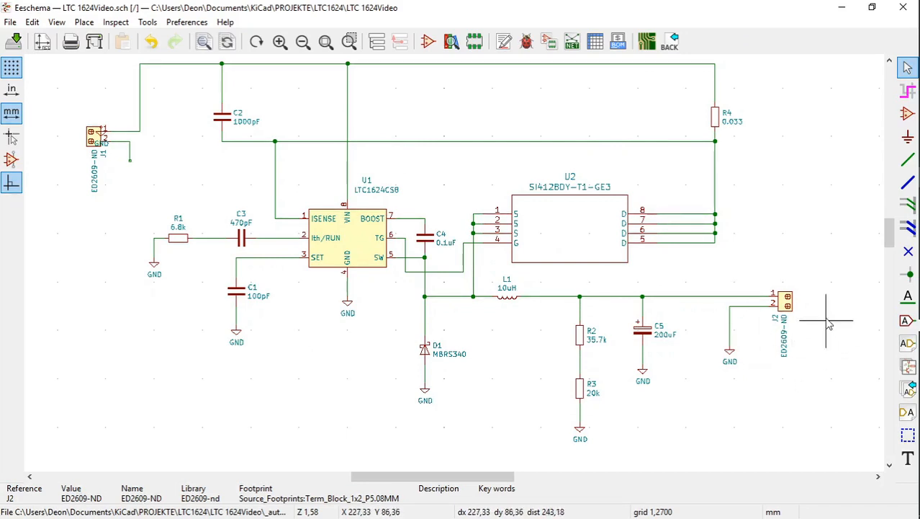
mouse_move(758, 273)
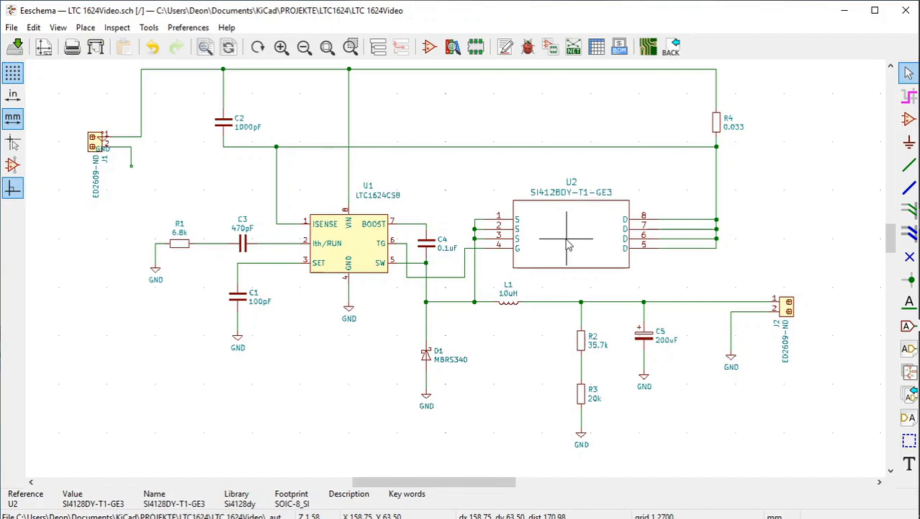
Bring up the context actions for the U2 SI4128DY-T1-GE3 MOSFET
right_click(569, 242)
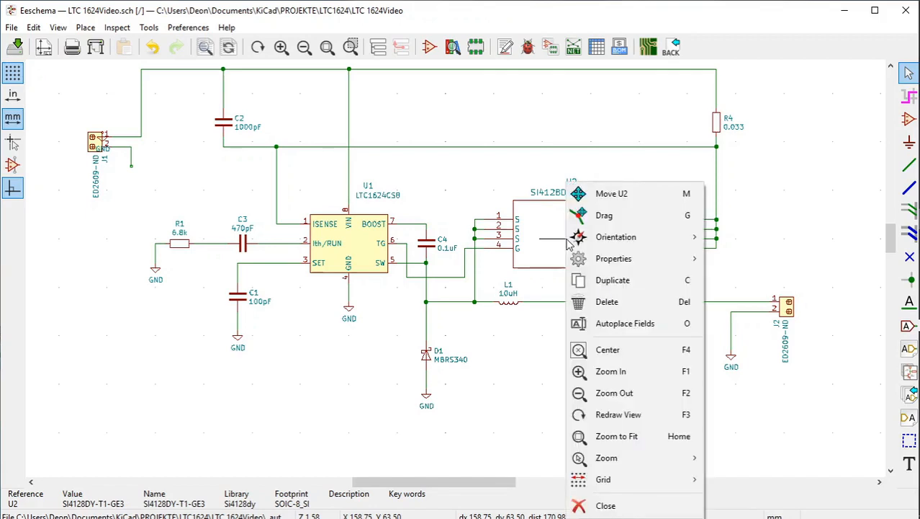
mouse_move(614, 258)
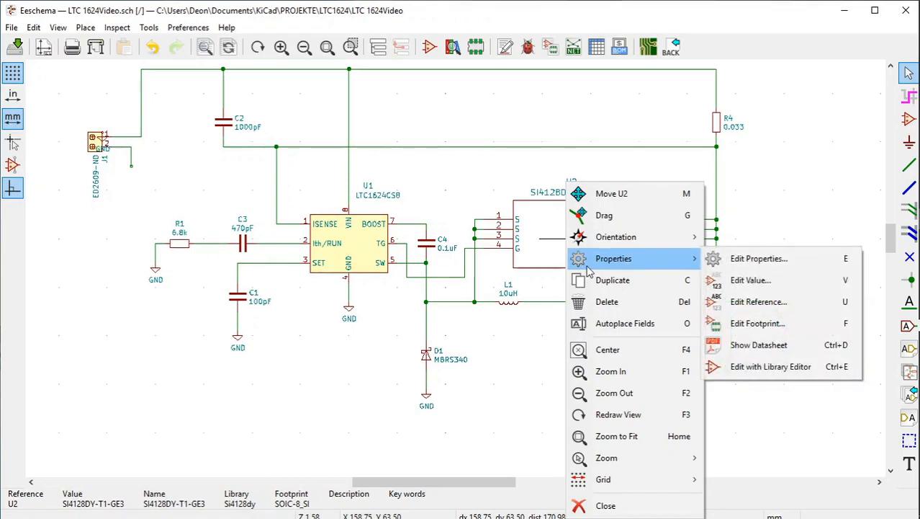
mouse_move(776, 344)
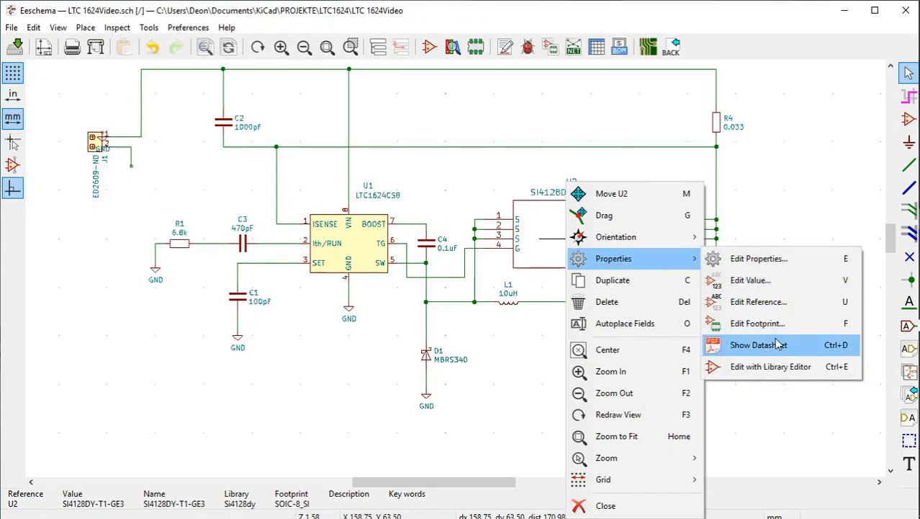
mouse_move(771, 366)
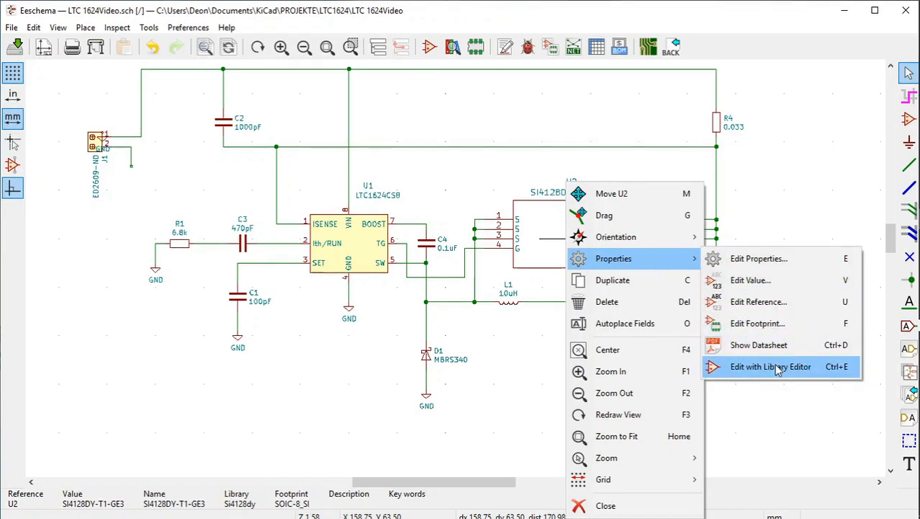
mouse_move(778, 377)
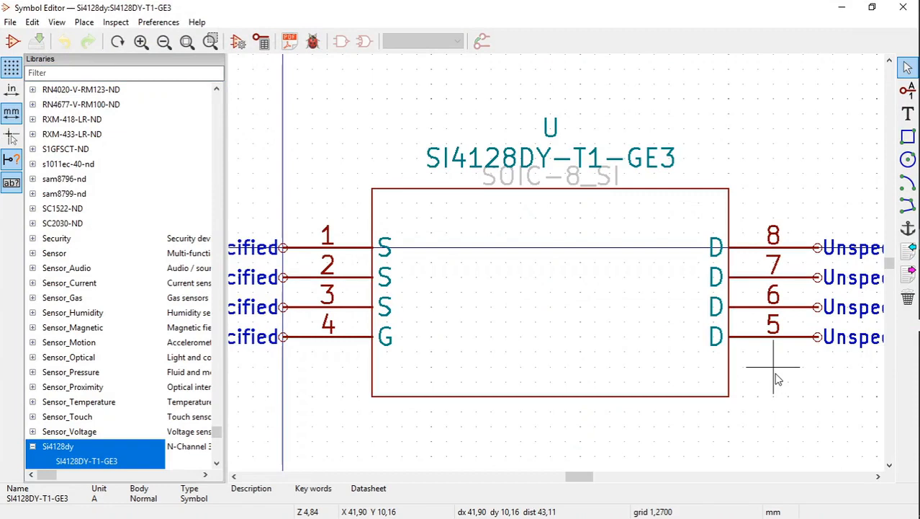
mouse_move(461, 306)
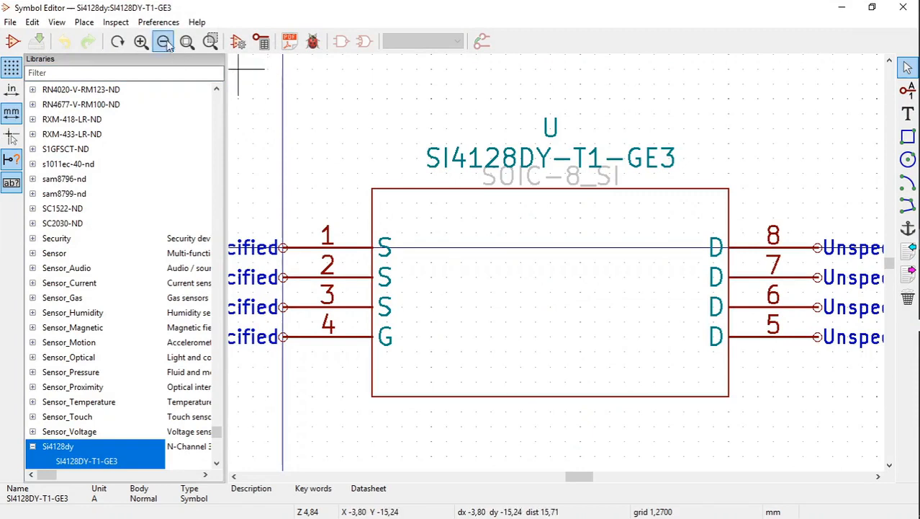
click(165, 40)
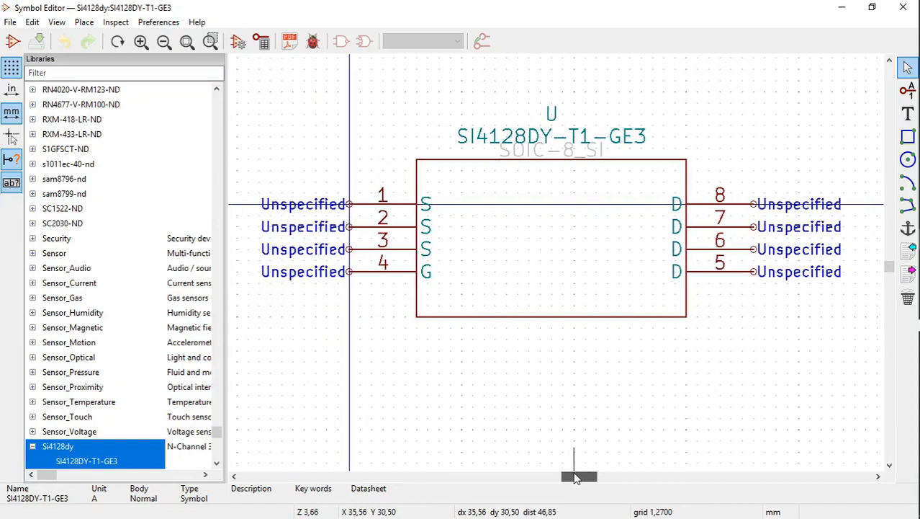
mouse_move(383, 222)
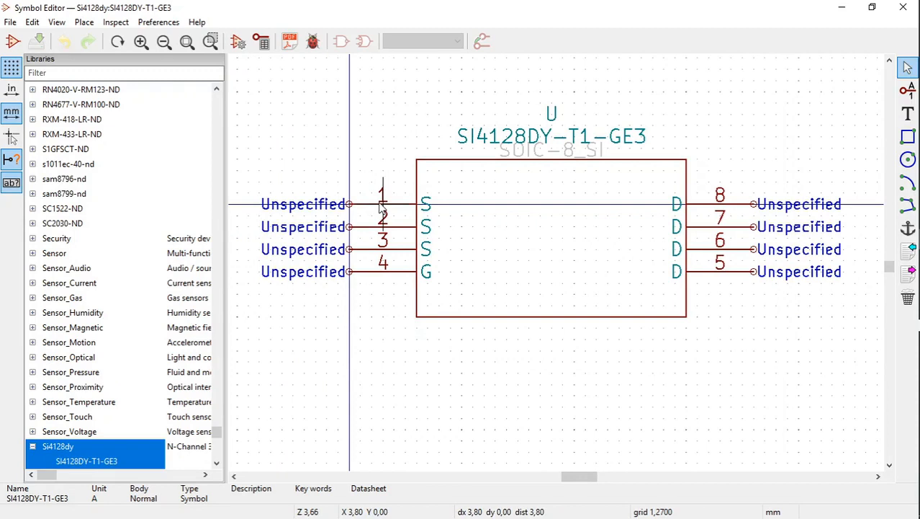
Name pin 1 Source and set its electrical type to Output
right_click(382, 205)
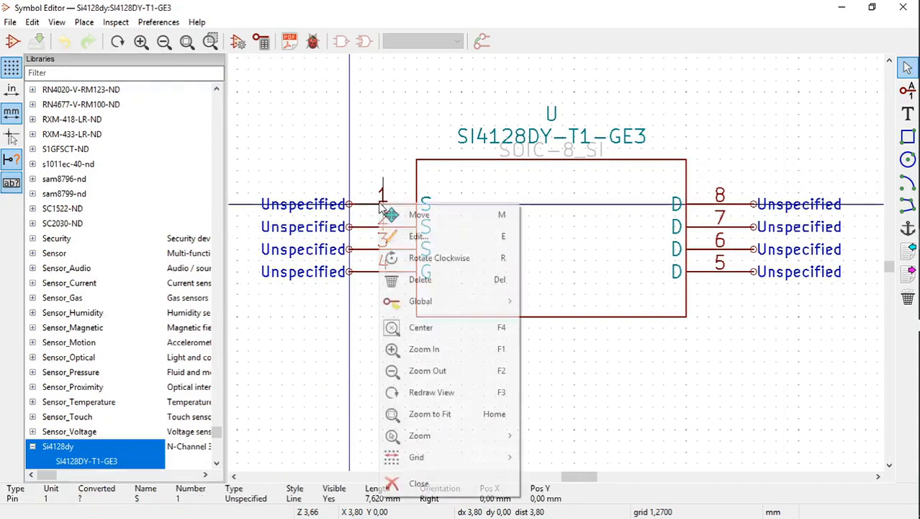
mouse_move(418, 236)
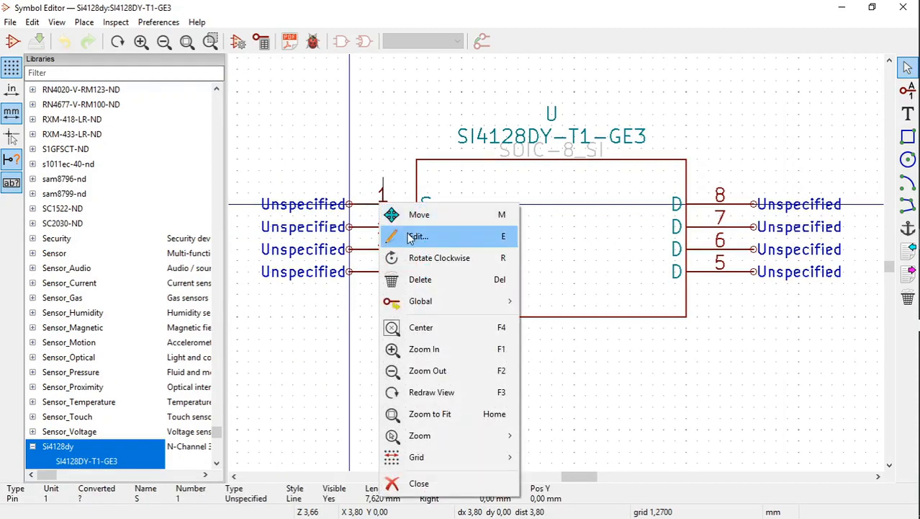
click(417, 236)
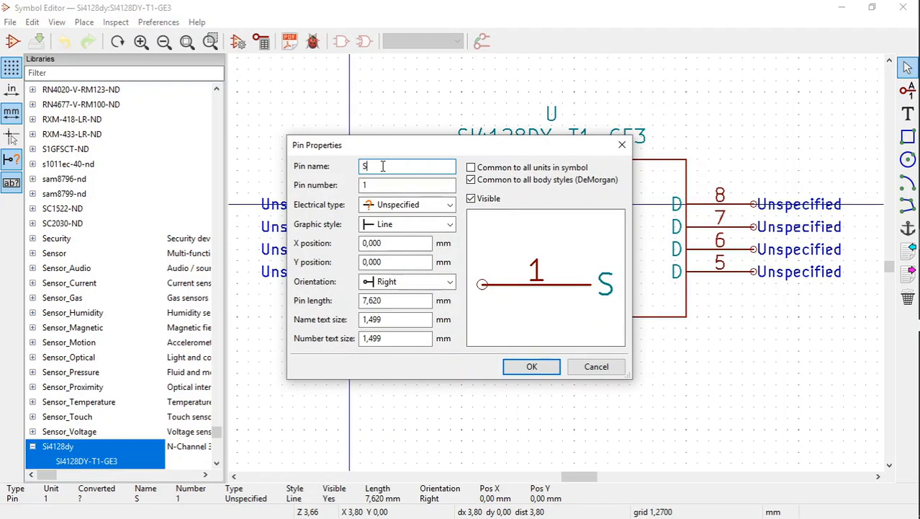
text(ource)
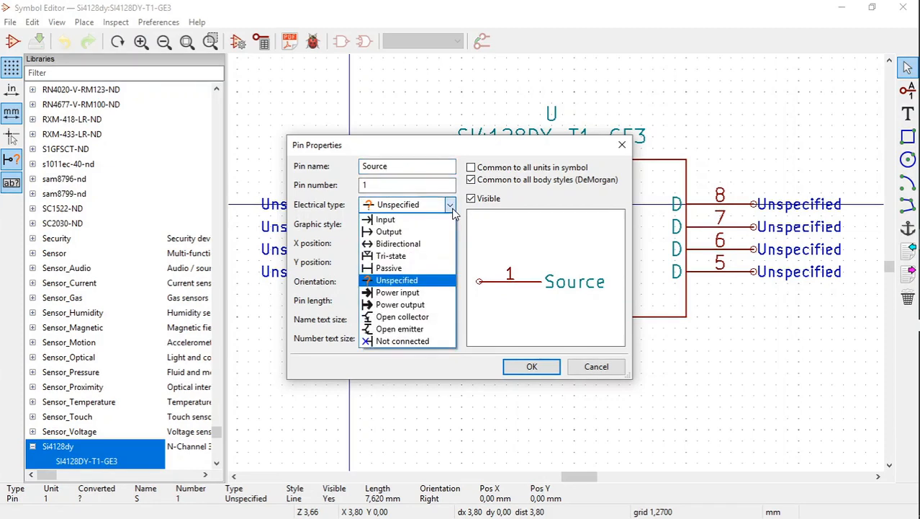
click(386, 219)
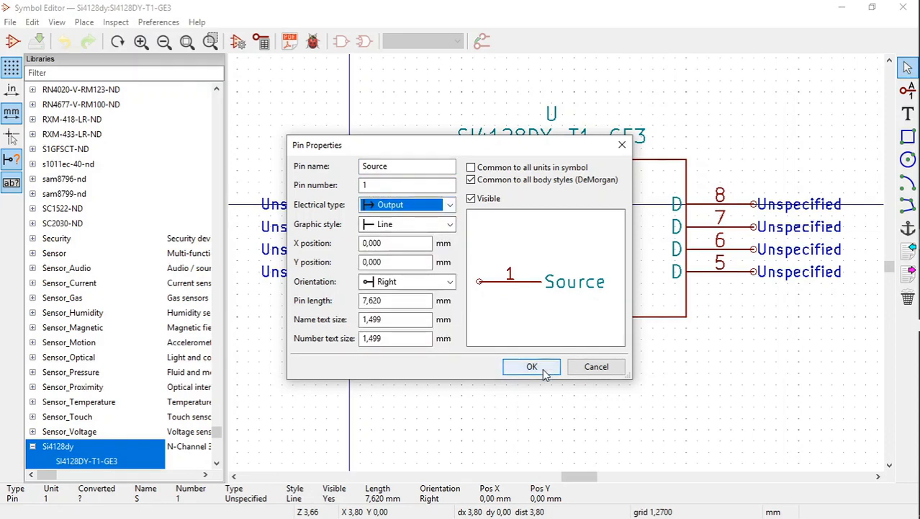
click(531, 366)
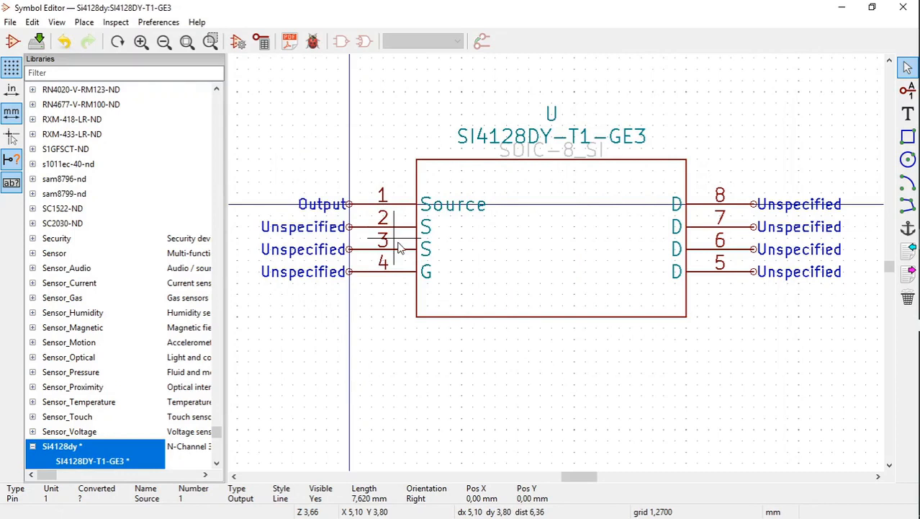
mouse_move(403, 257)
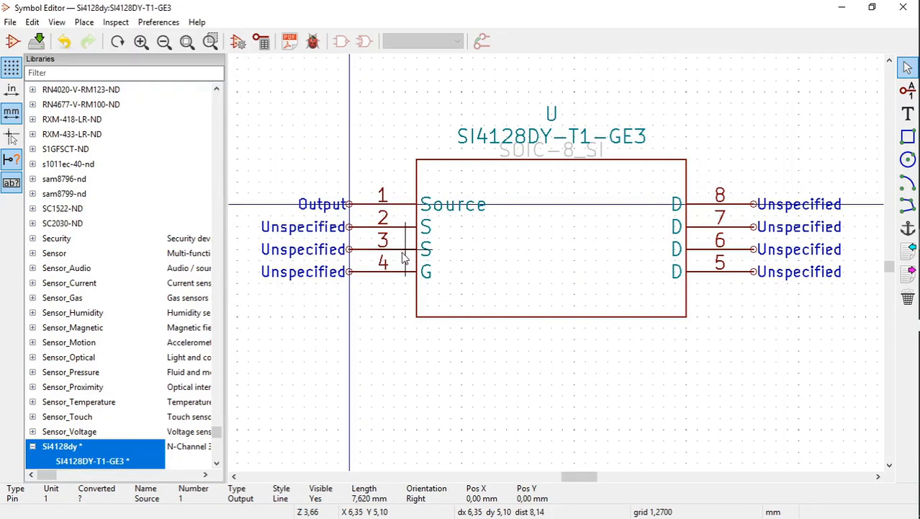
mouse_move(588, 441)
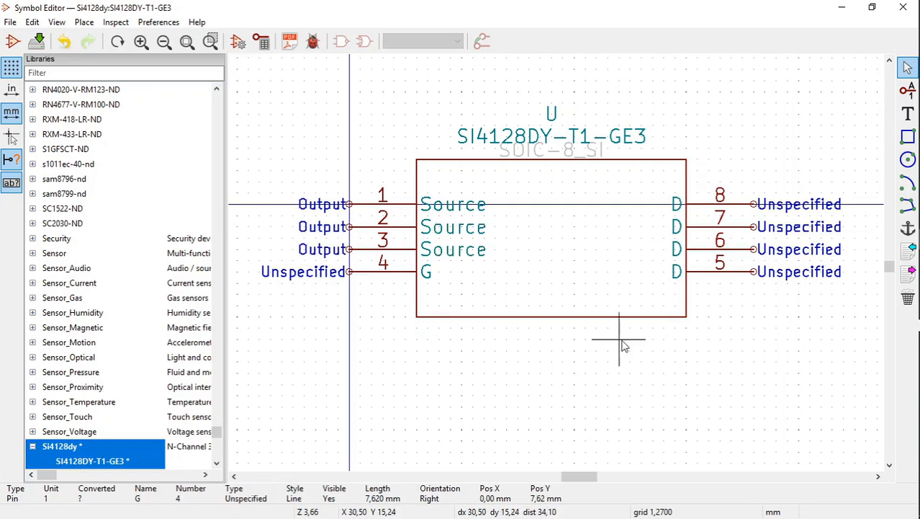
mouse_move(551, 353)
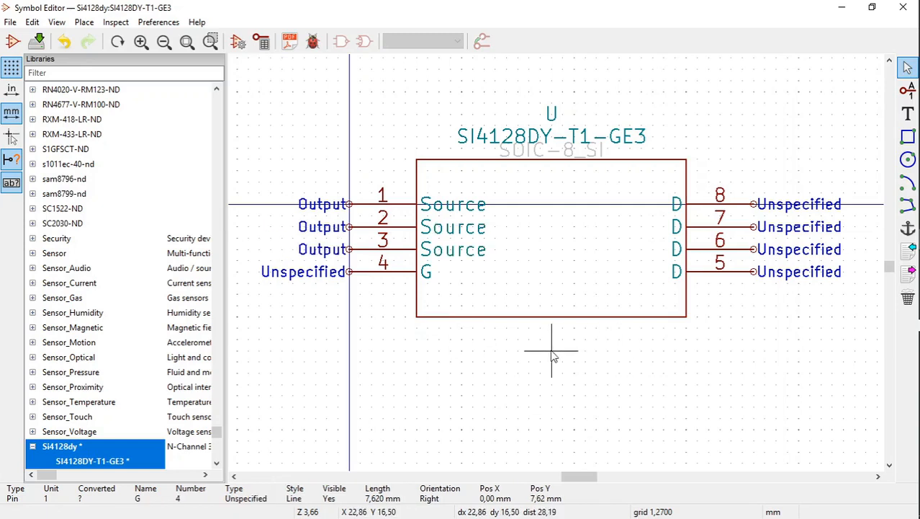
mouse_move(540, 339)
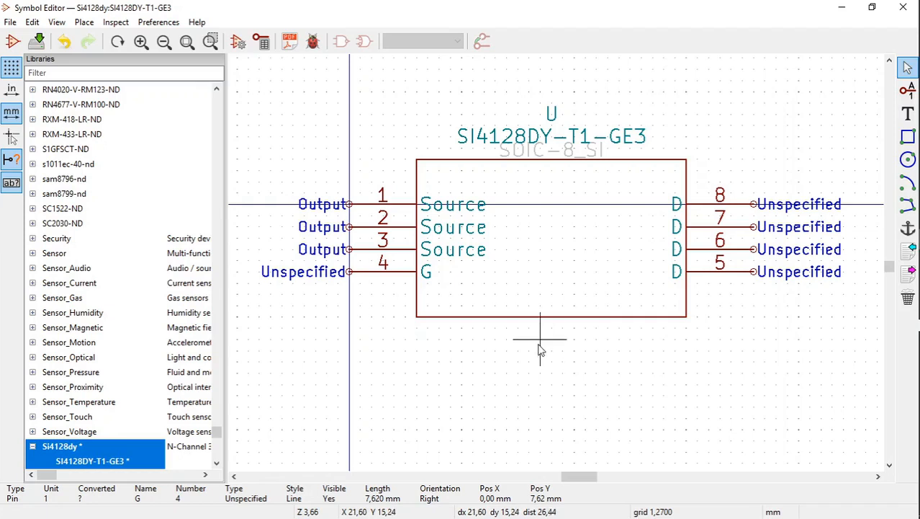
mouse_move(536, 350)
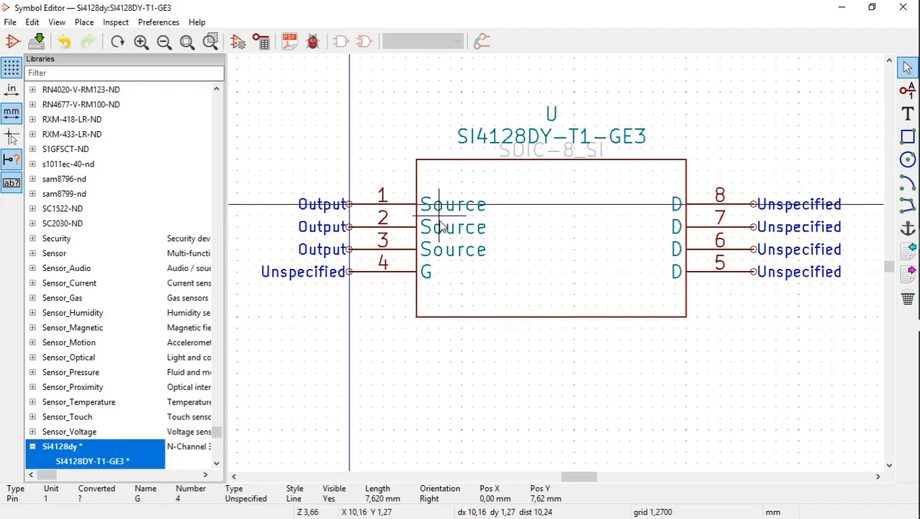
mouse_move(343, 248)
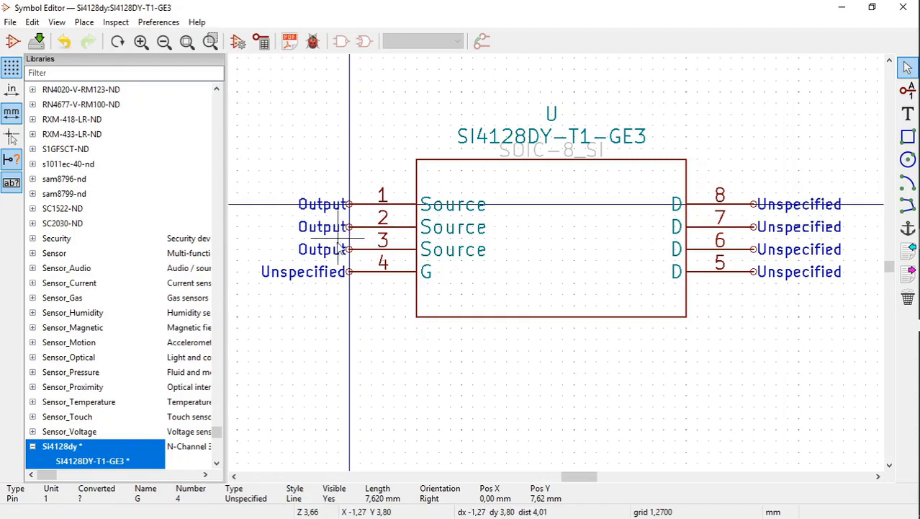
mouse_move(484, 418)
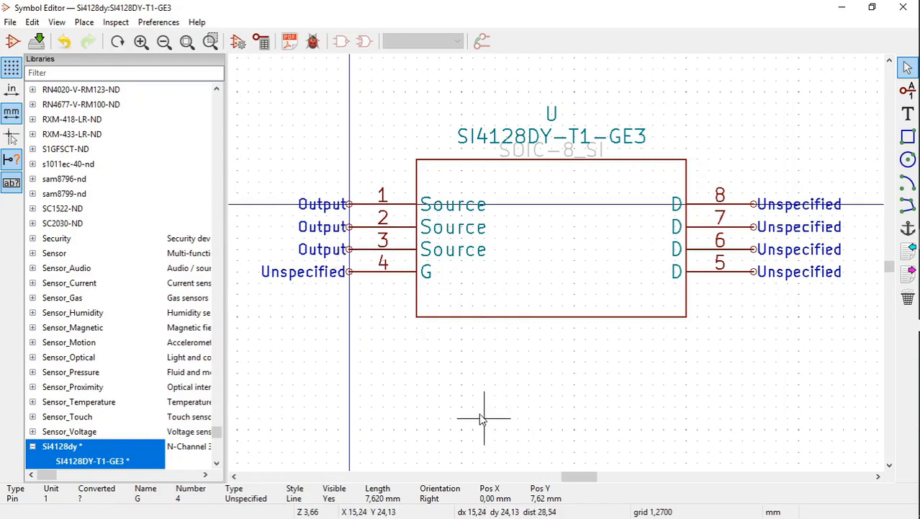
mouse_move(405, 360)
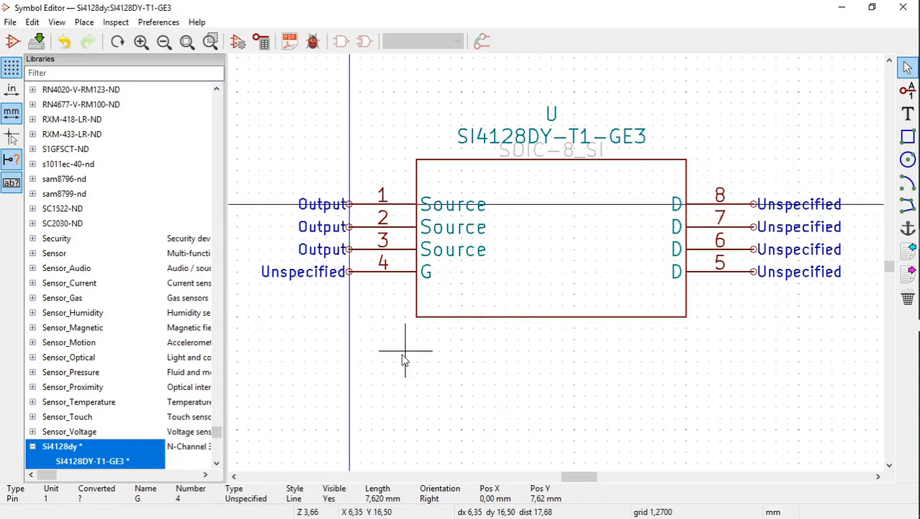
mouse_move(400, 281)
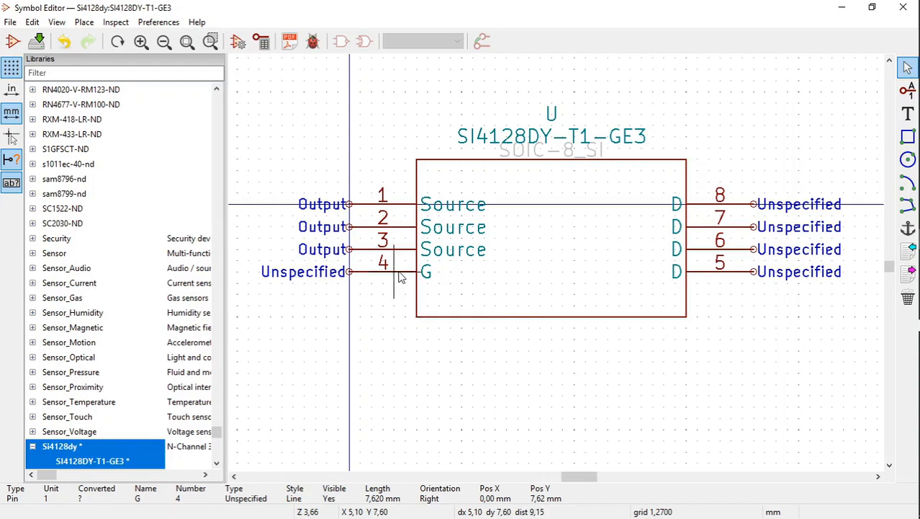
Name pin 4 Gate and set its electrical type to Input
right_click(401, 277)
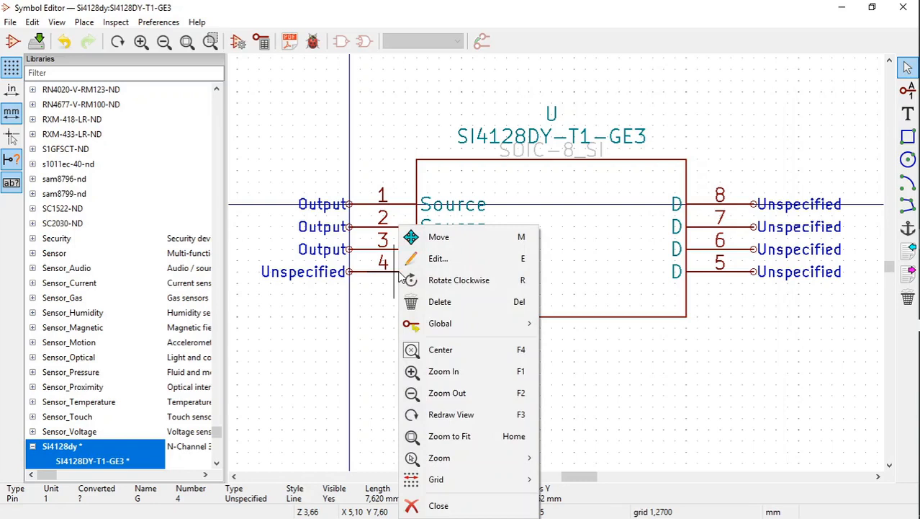
mouse_move(444, 258)
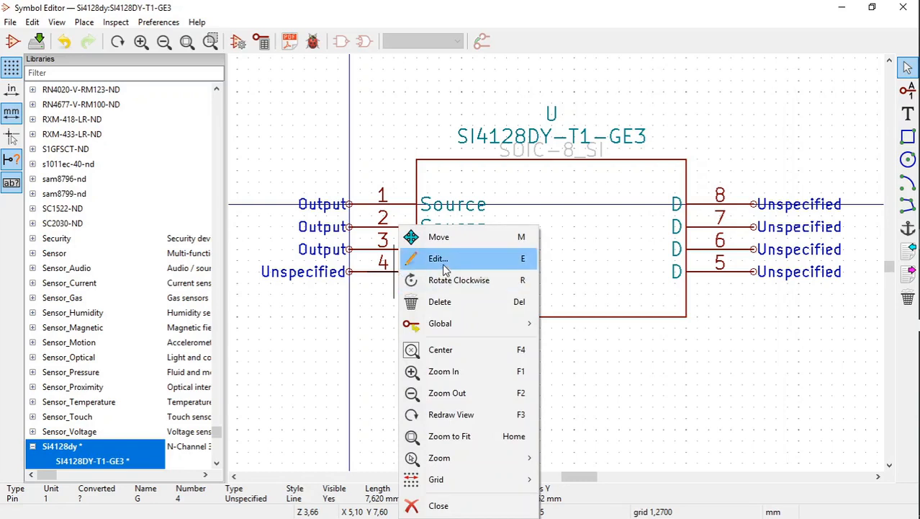
click(438, 258)
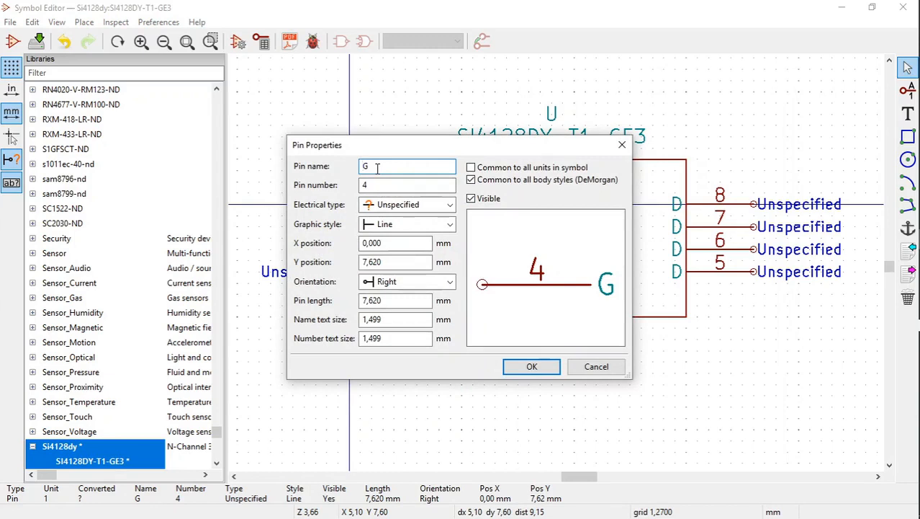
text(ate)
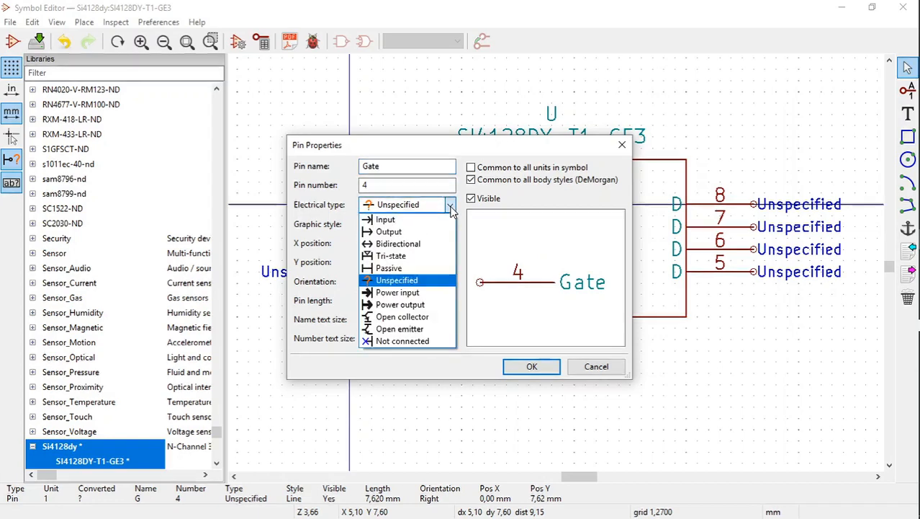
mouse_move(386, 218)
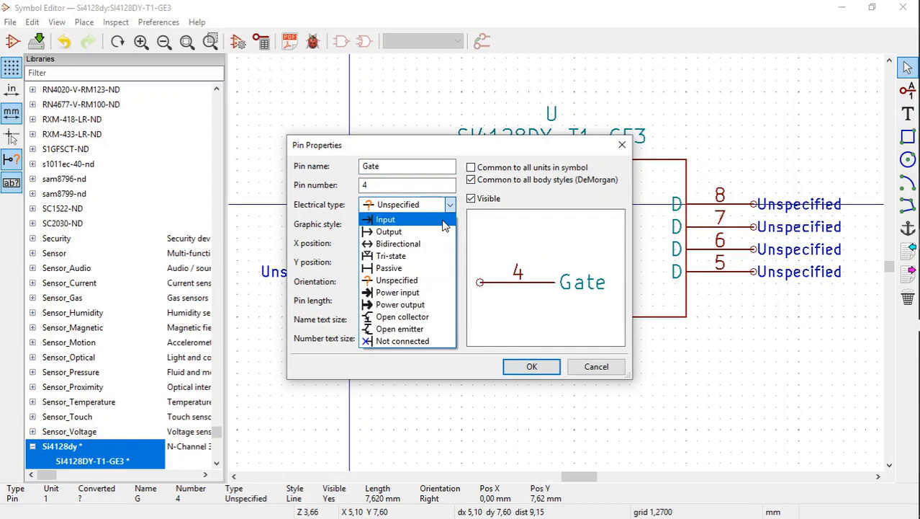
click(386, 219)
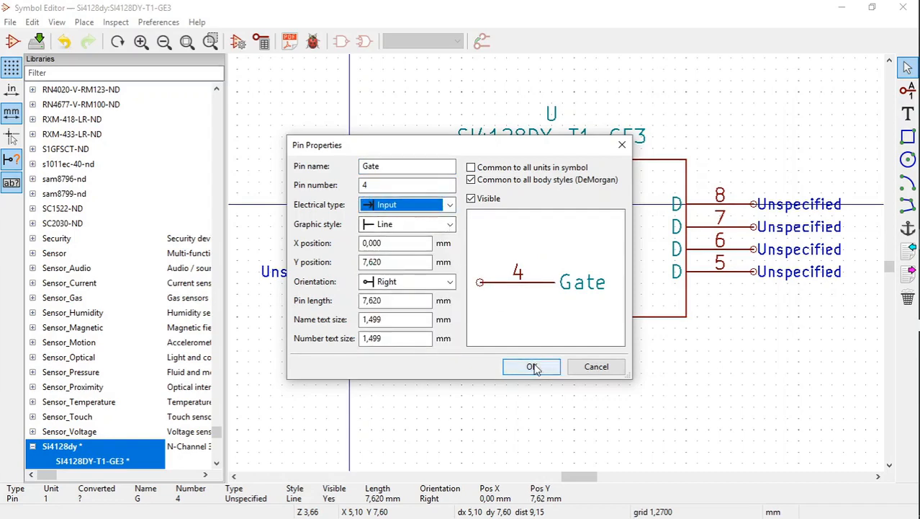
click(532, 367)
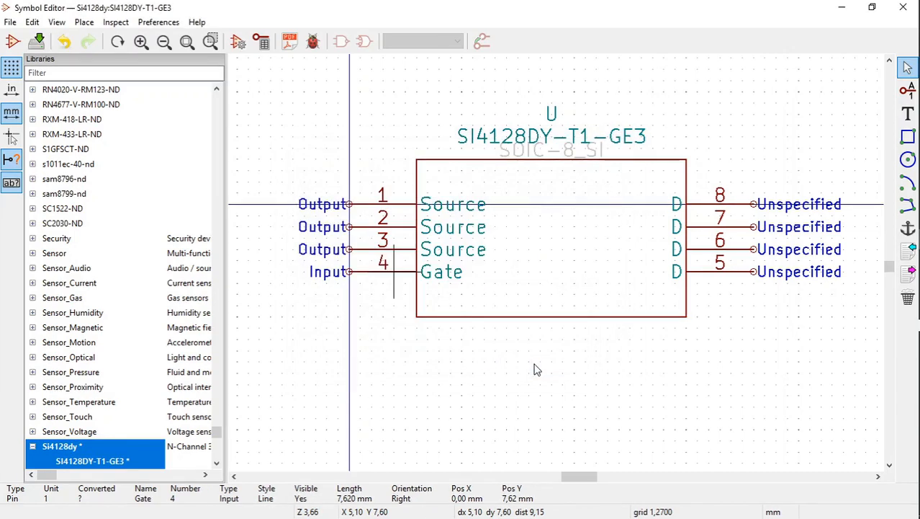
mouse_move(662, 260)
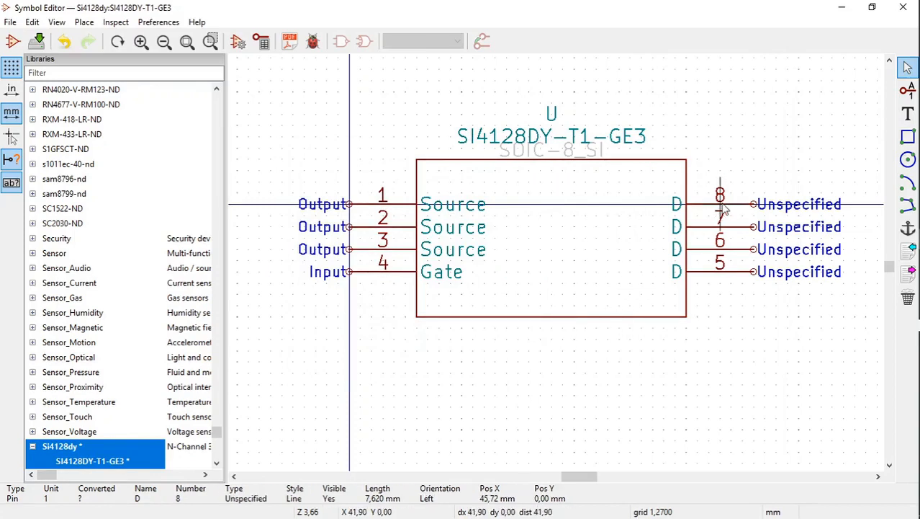
Name pin 8 Drain and set its electrical type to Input
right_click(720, 209)
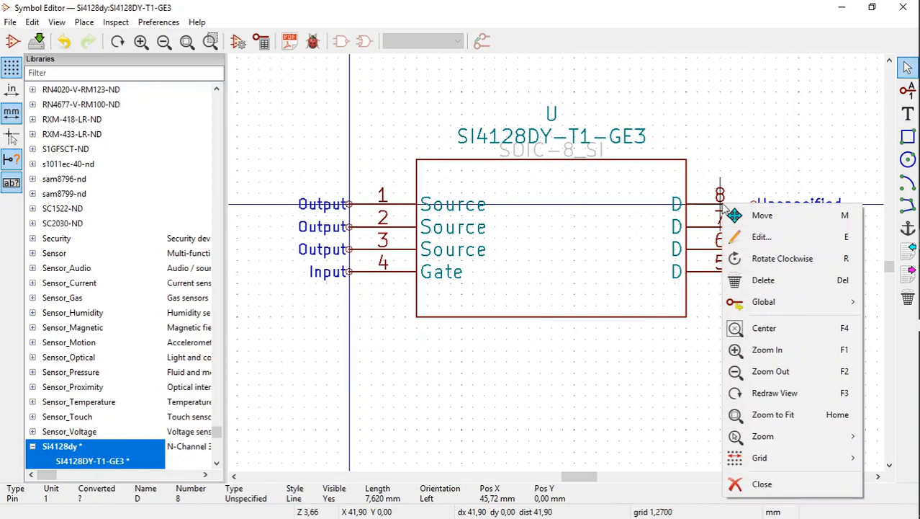
mouse_move(760, 236)
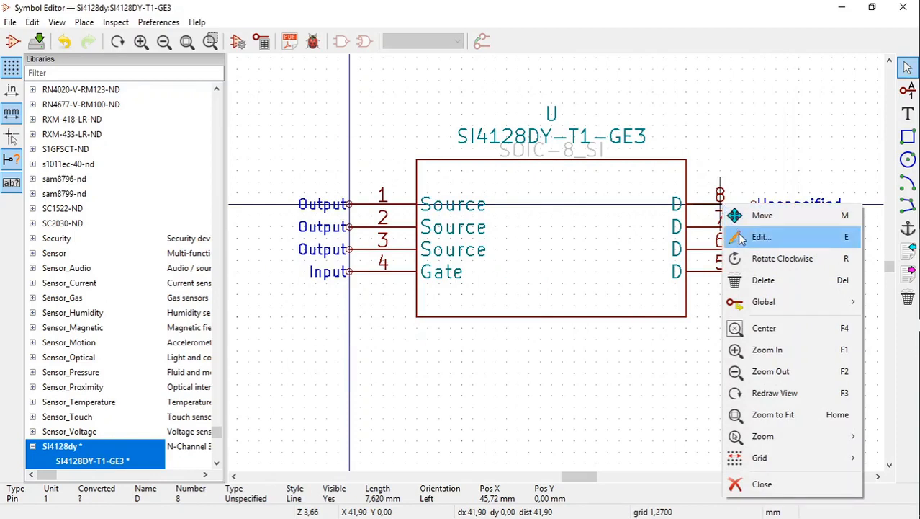
click(760, 236)
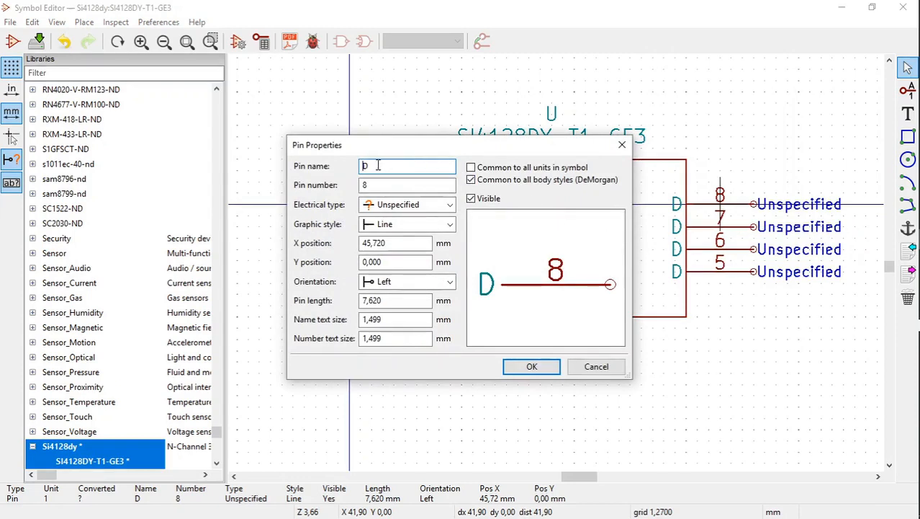
text(D)
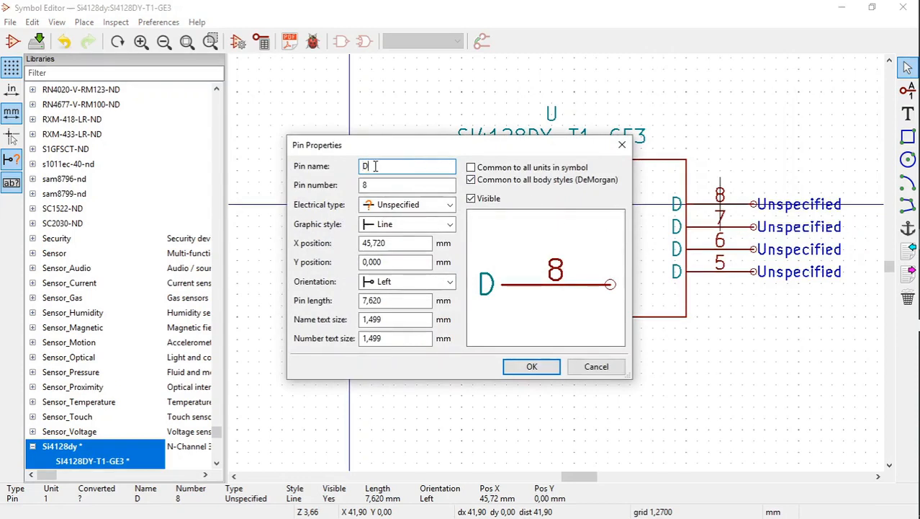
text(ra)
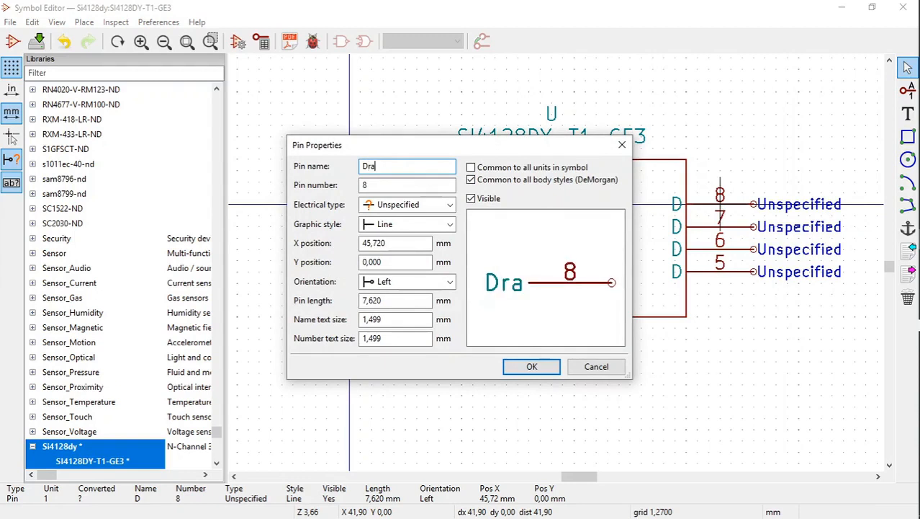
text(in)
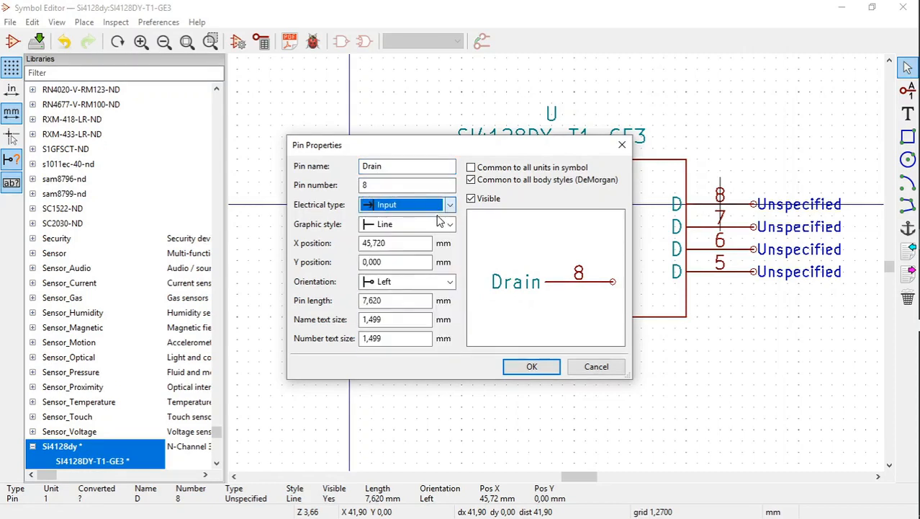
click(531, 366)
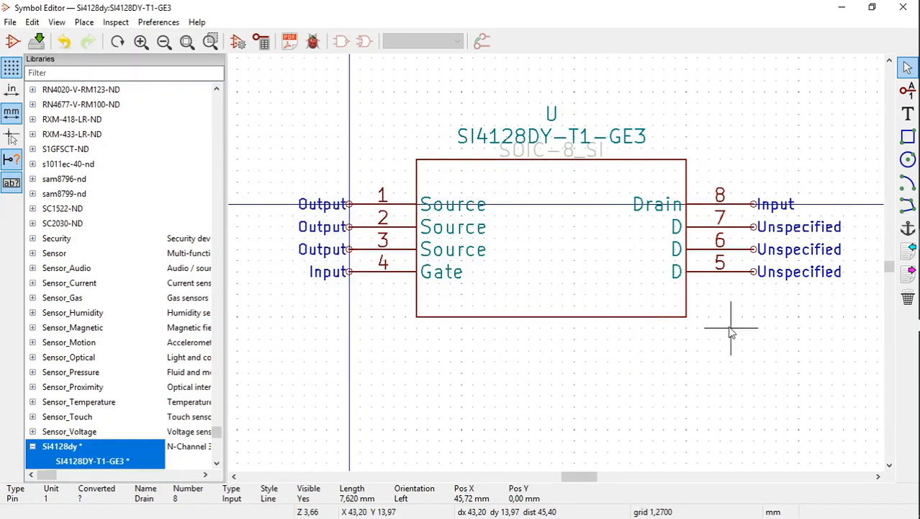
mouse_move(742, 219)
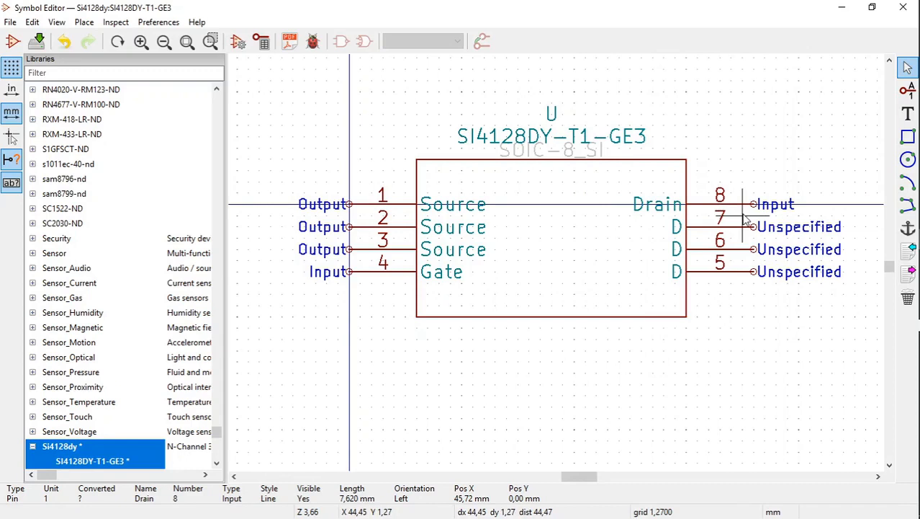
mouse_move(731, 241)
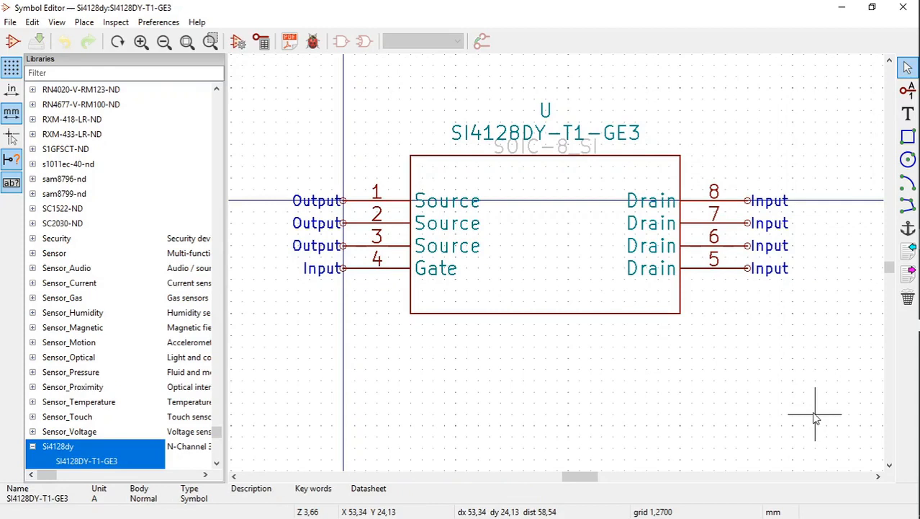
mouse_move(783, 391)
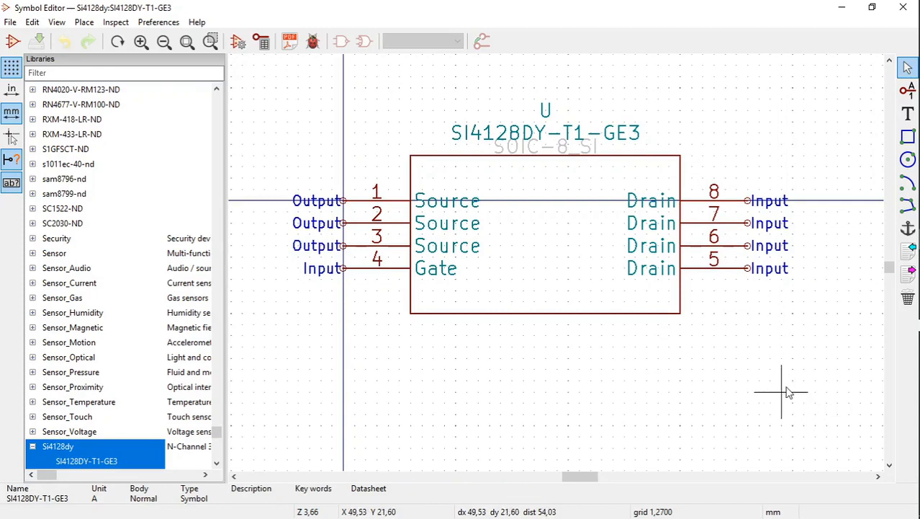
mouse_move(771, 360)
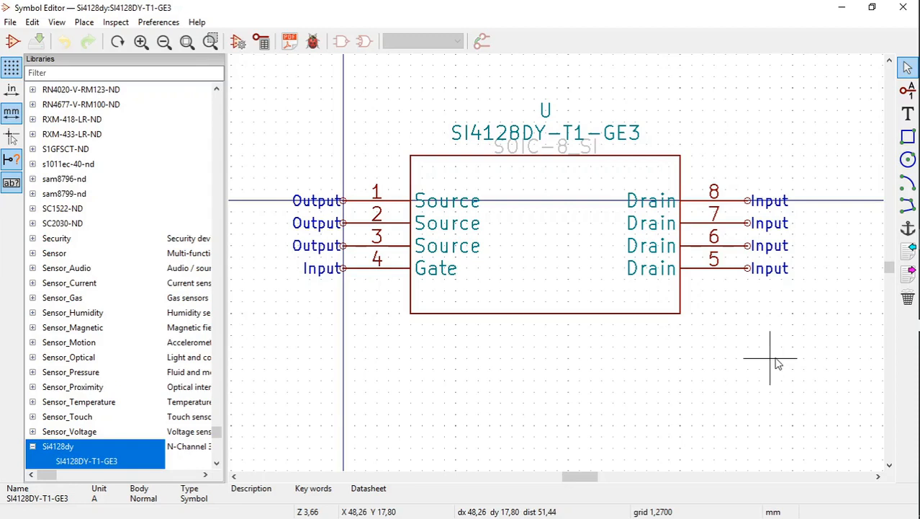
mouse_move(761, 334)
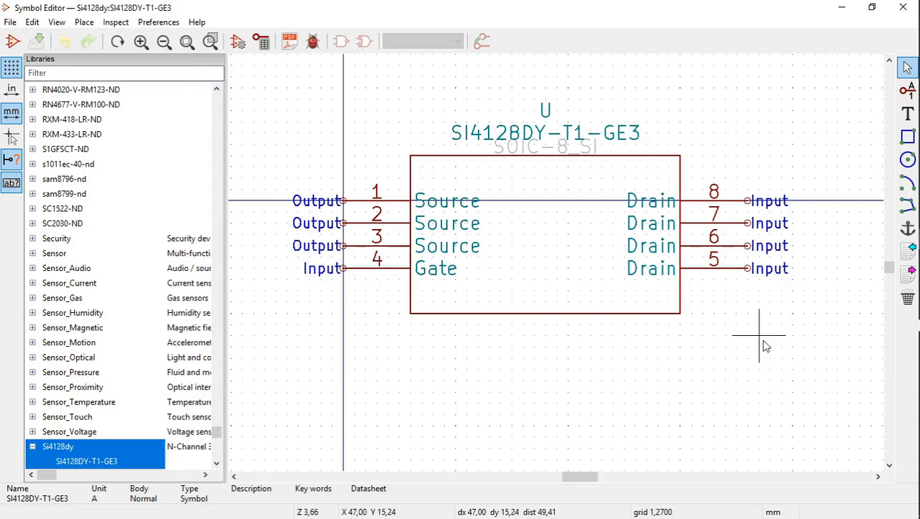
mouse_move(478, 395)
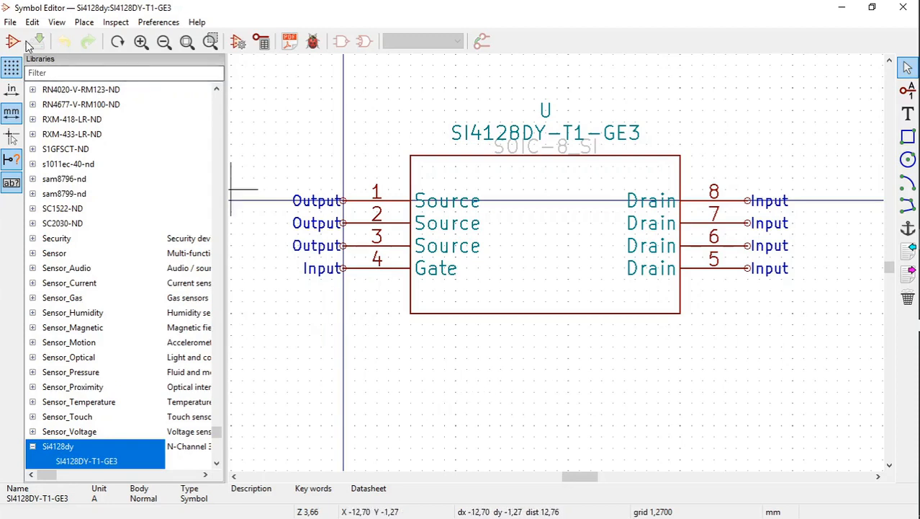
mouse_move(37, 42)
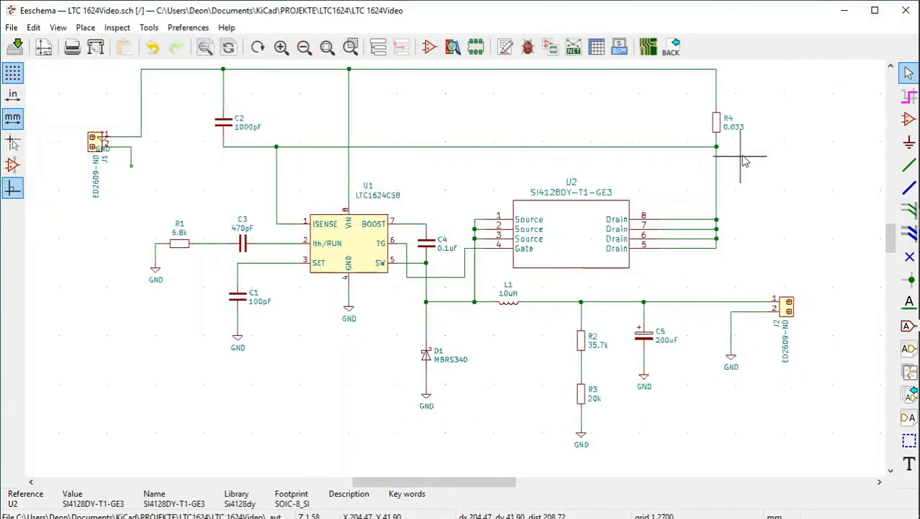
mouse_move(590, 144)
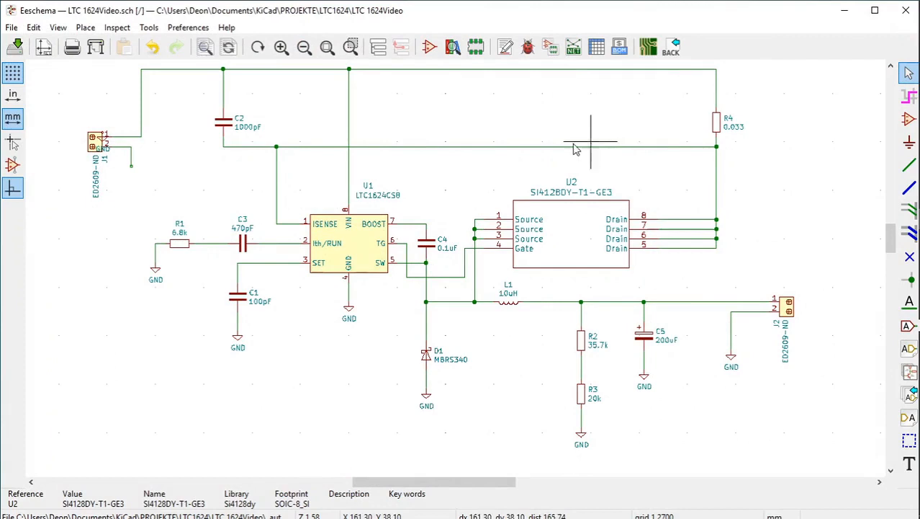
mouse_move(447, 231)
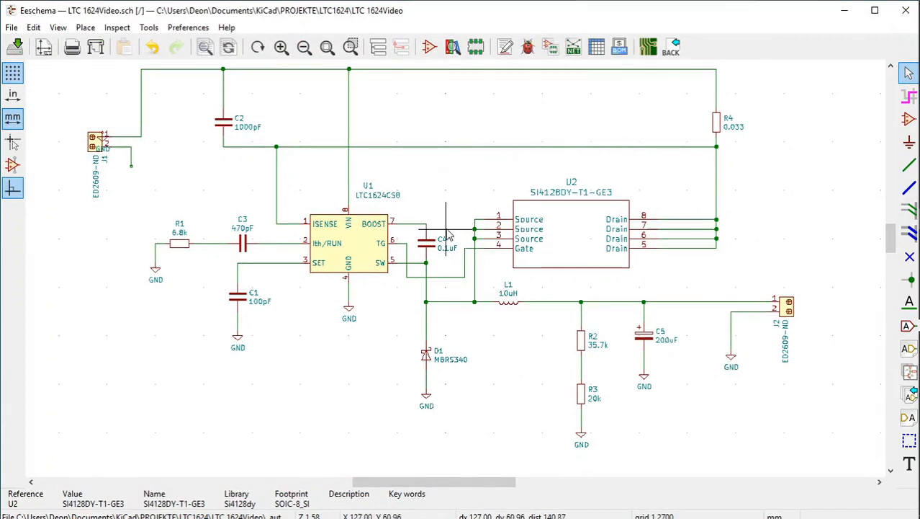
mouse_move(548, 288)
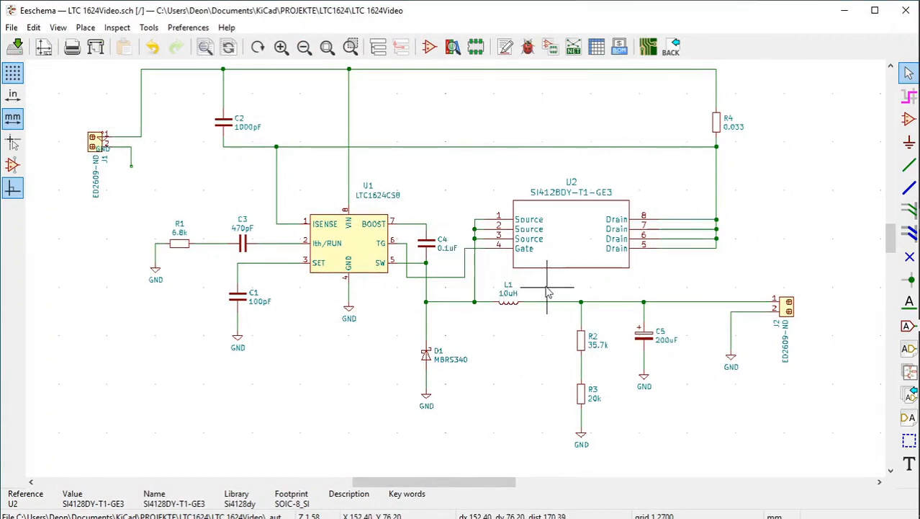